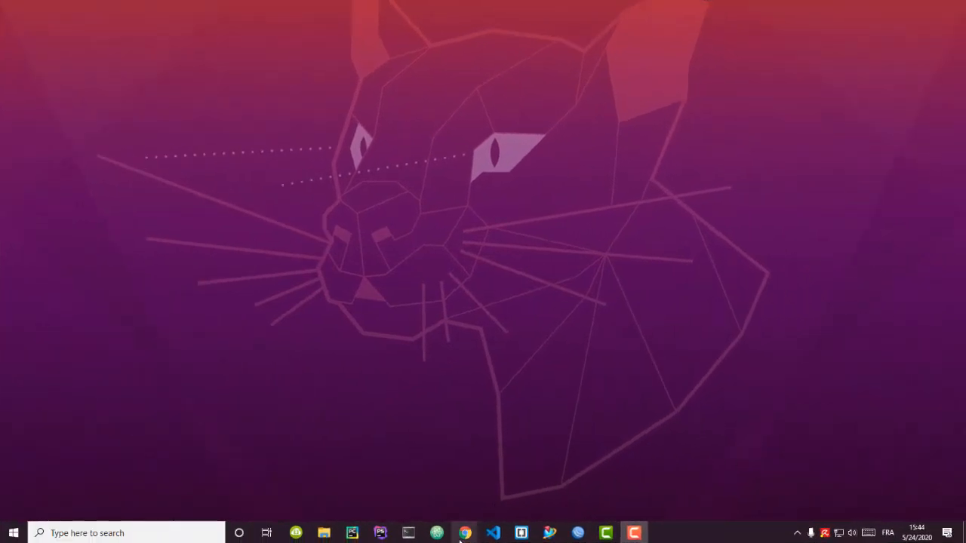
- Search Google in Chrome for 'yandex browser'
click(470, 531)
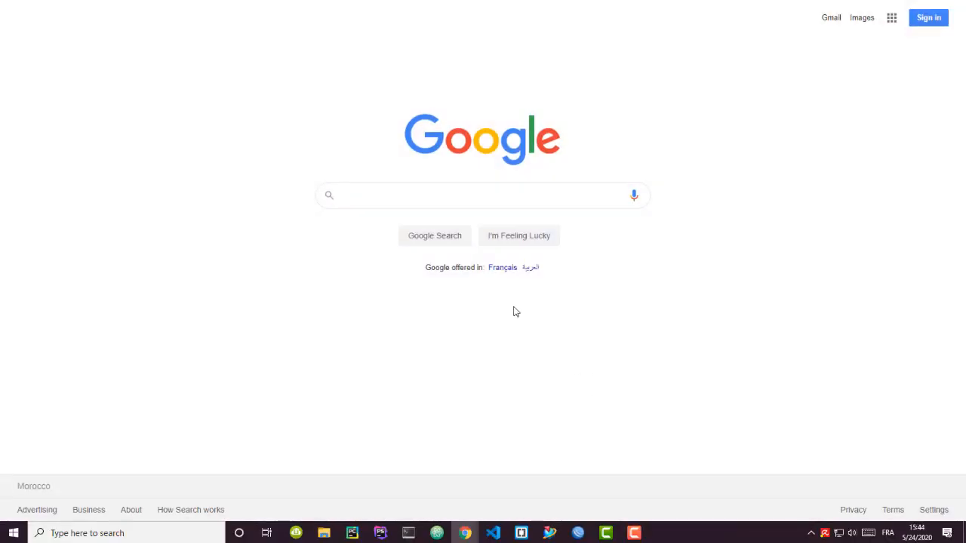
text(y)
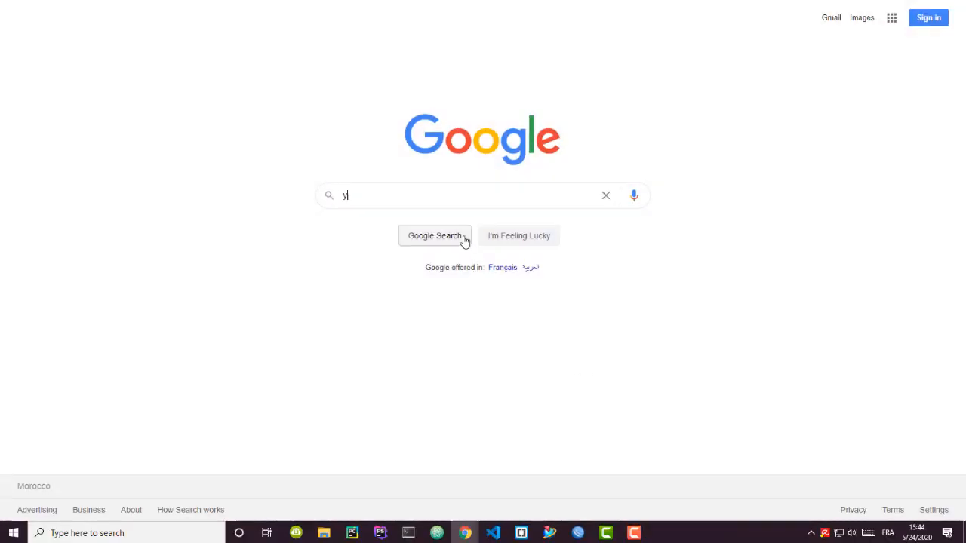
text(andex)
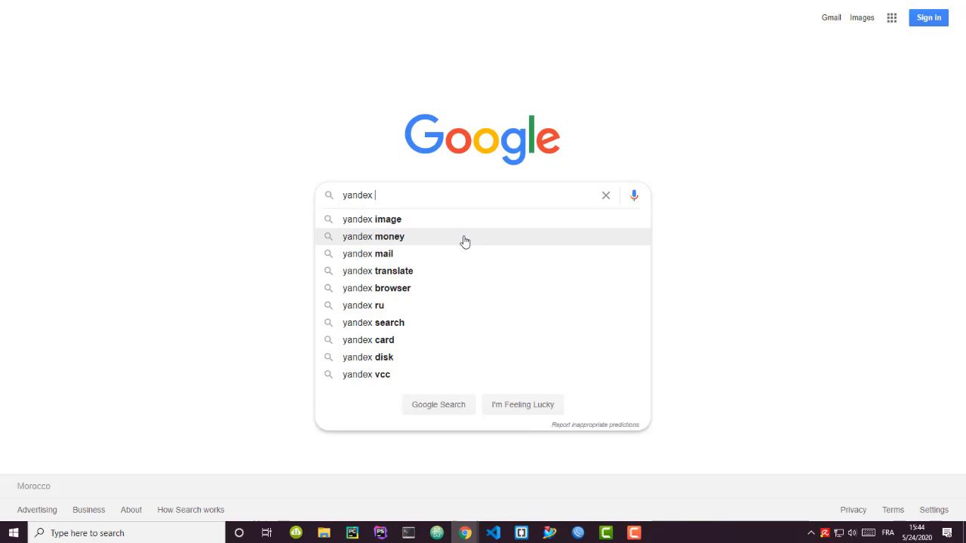
text(browser)
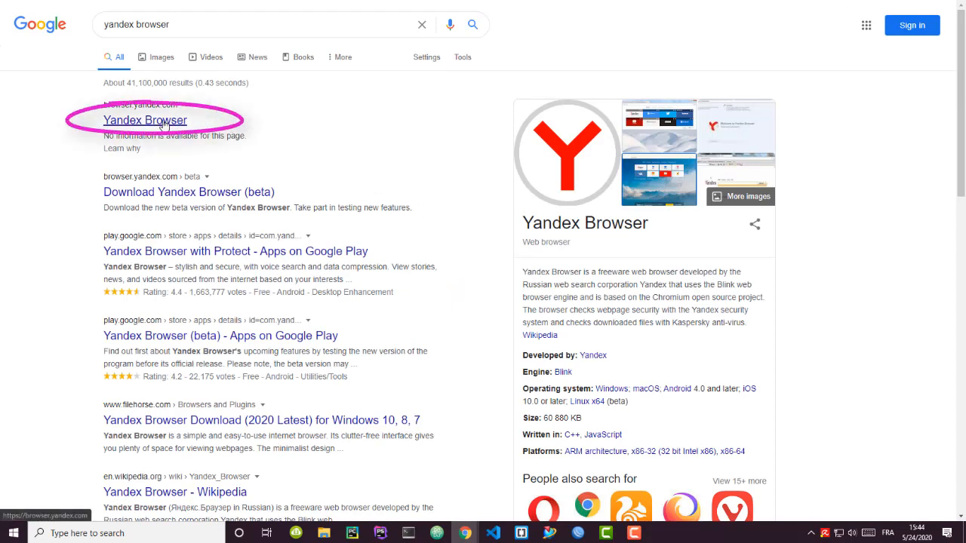
- Open the top 'Yandex Browser' result, the official download page for version 20.4.3
click(144, 121)
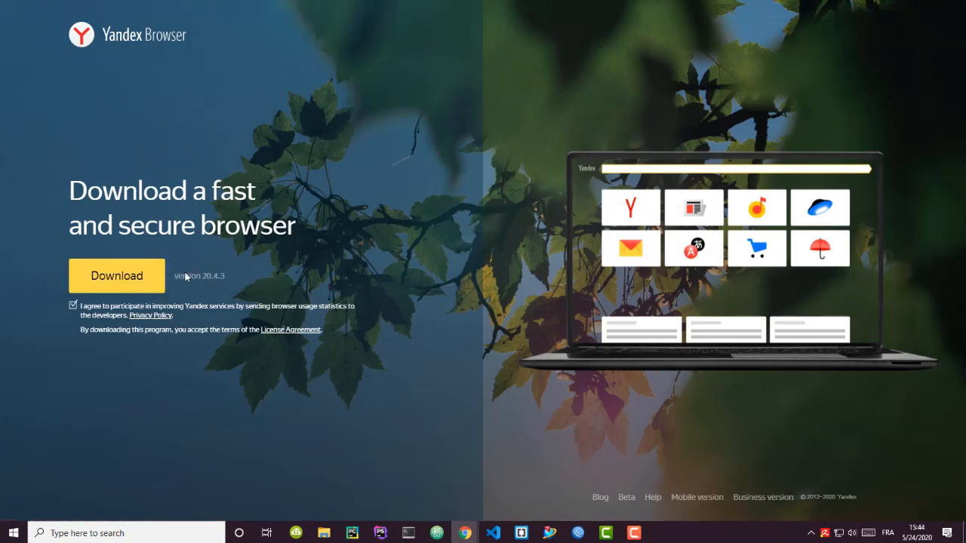
- Download Yandex.exe to the Desktop and open it from the download bar
click(117, 275)
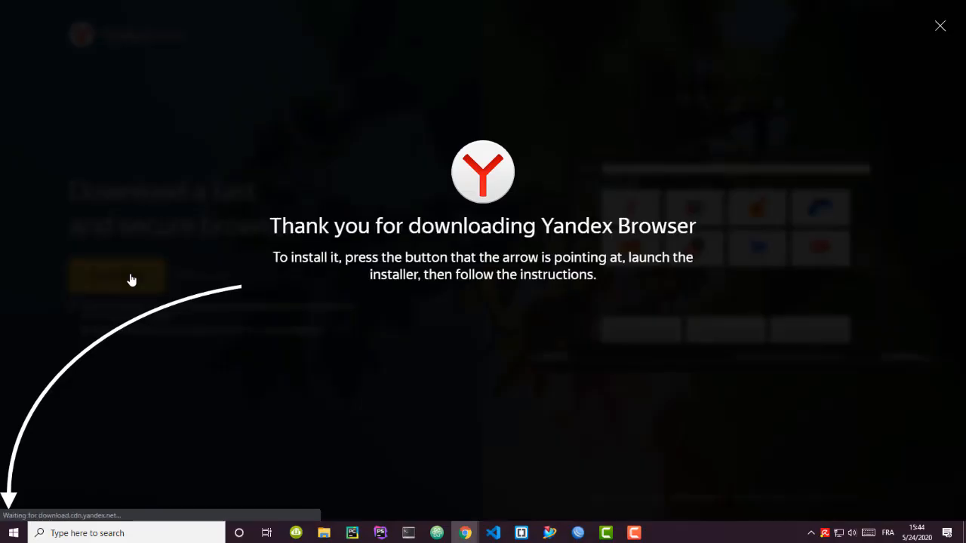
click(117, 275)
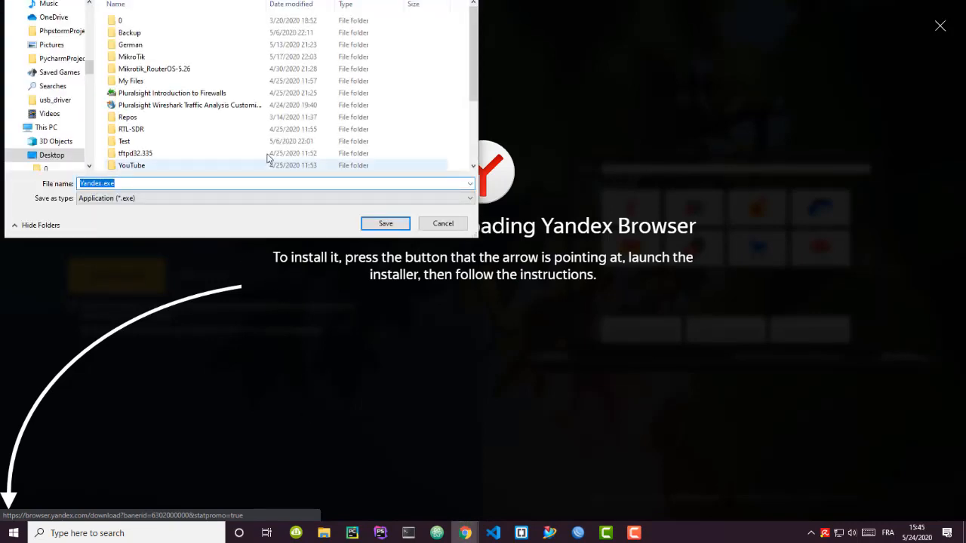
mouse_move(385, 227)
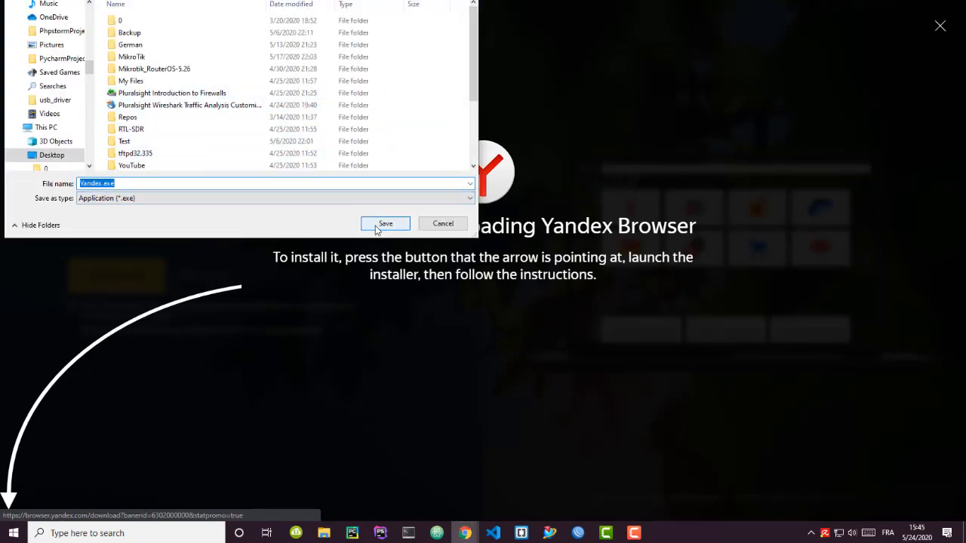
click(385, 224)
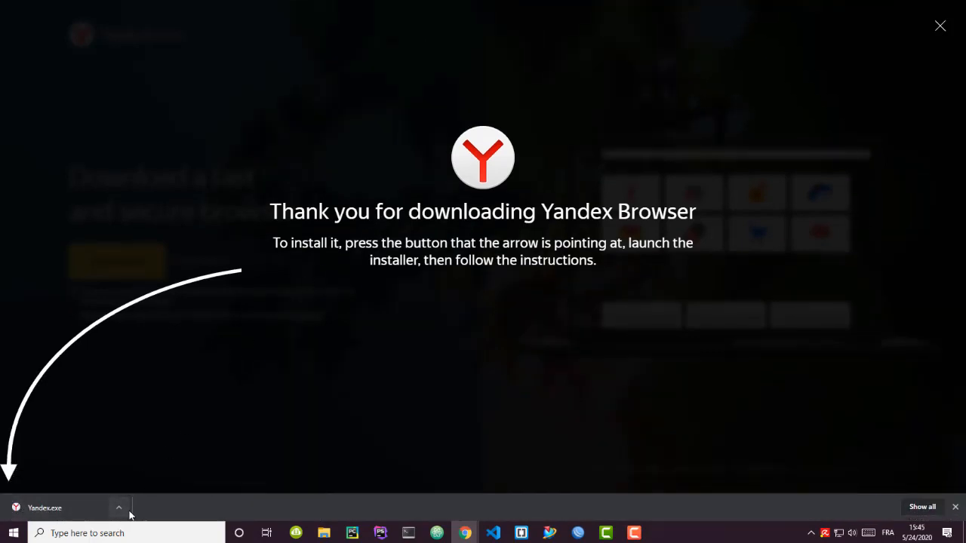
mouse_move(135, 516)
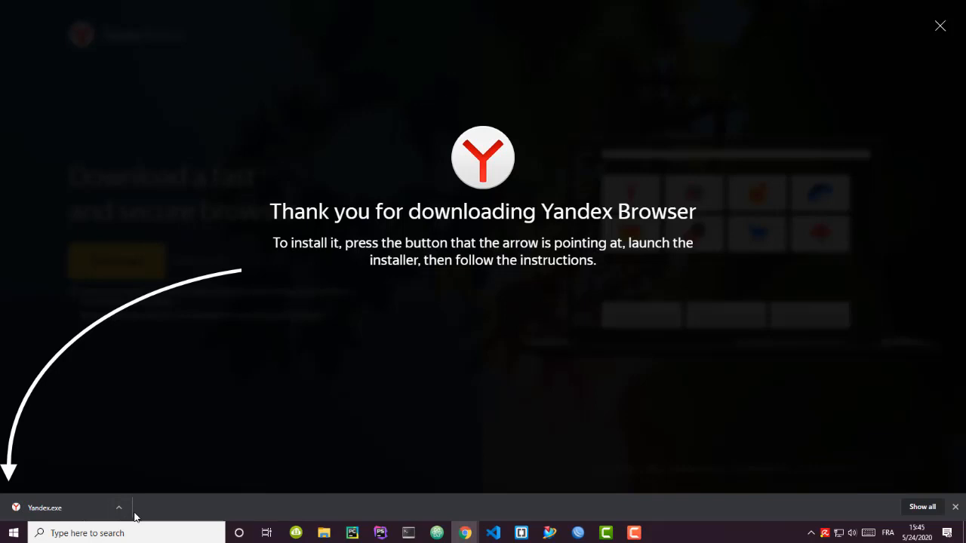
click(118, 507)
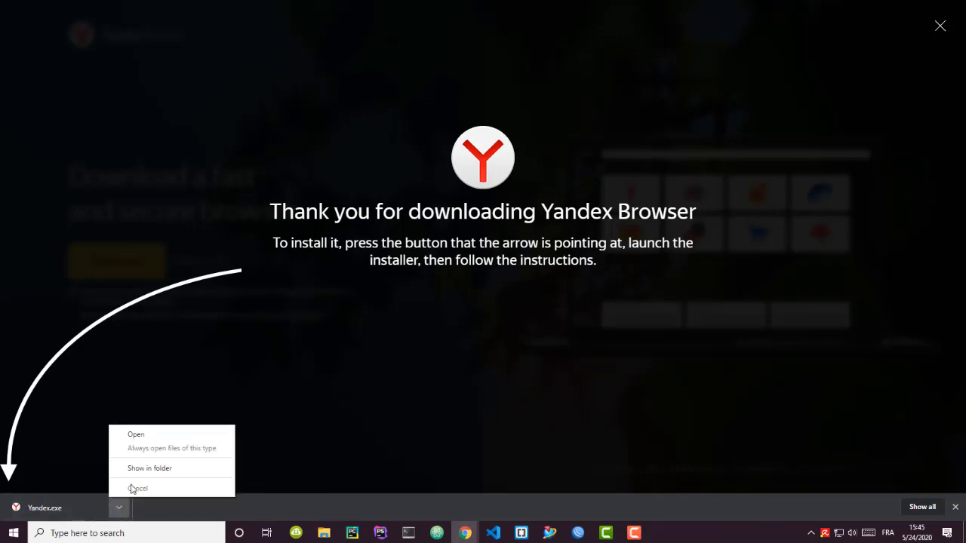
click(140, 488)
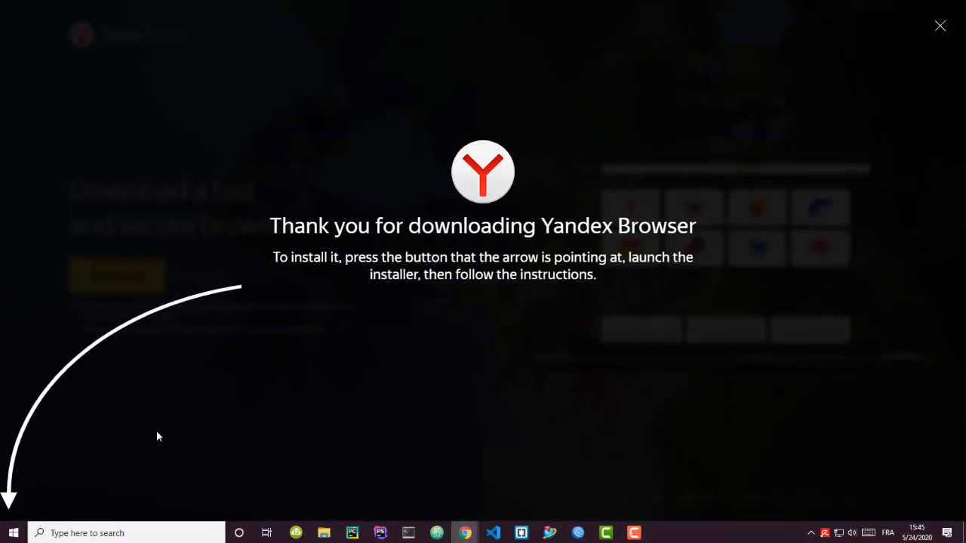
mouse_move(169, 434)
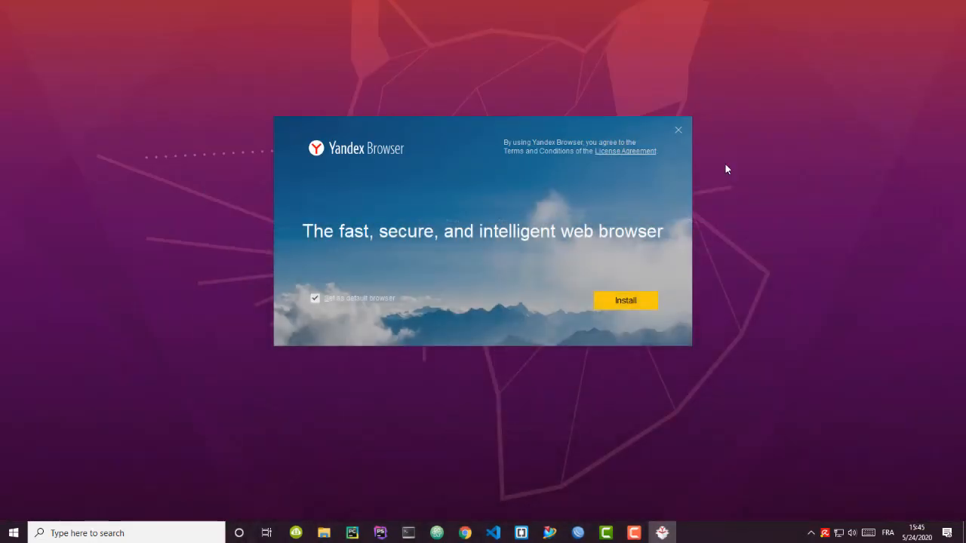
mouse_move(342, 306)
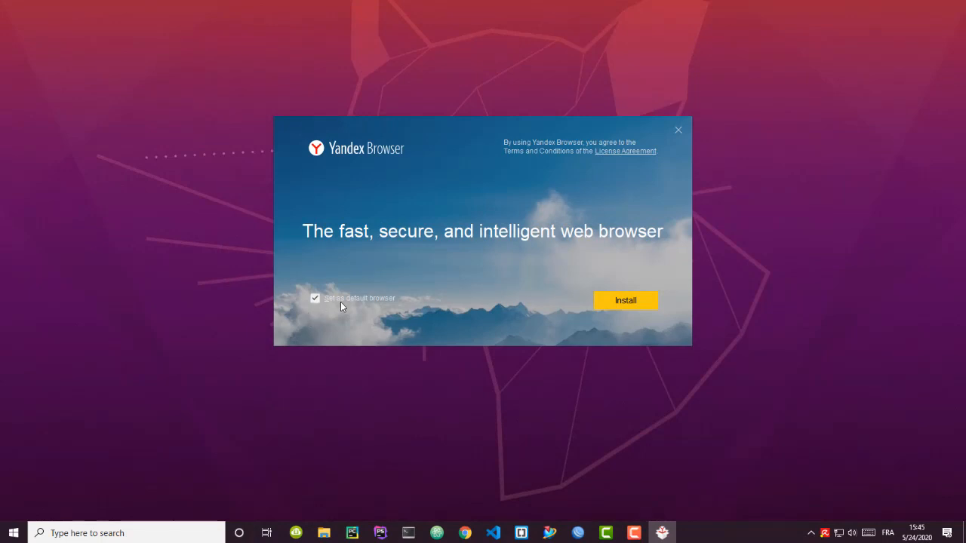
mouse_move(387, 305)
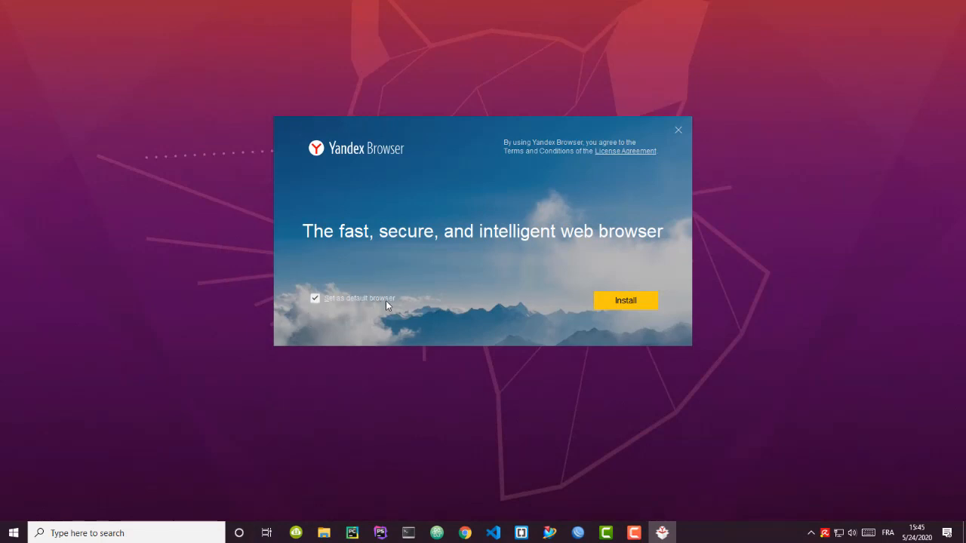
- Uncheck 'Set as default browser' and begin installing Yandex Browser
click(314, 298)
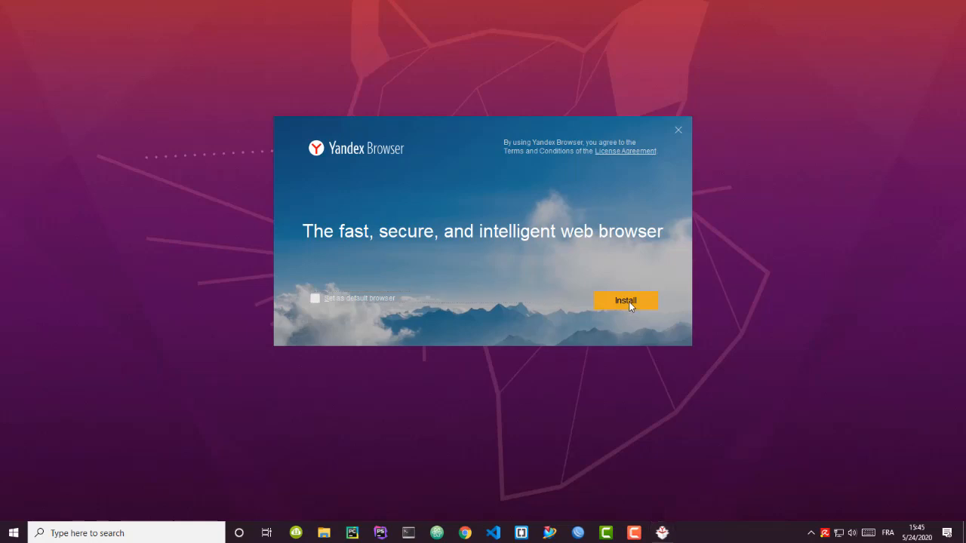
click(626, 300)
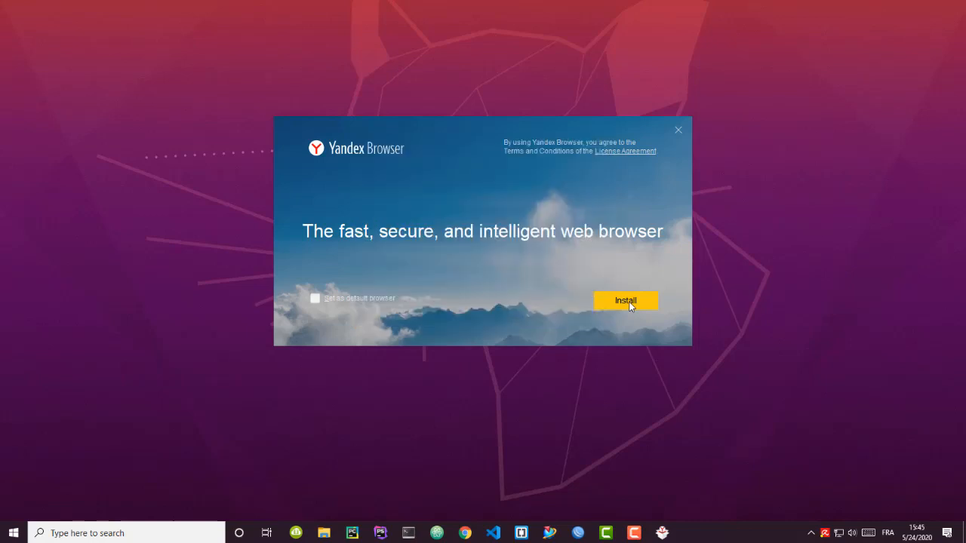
click(626, 300)
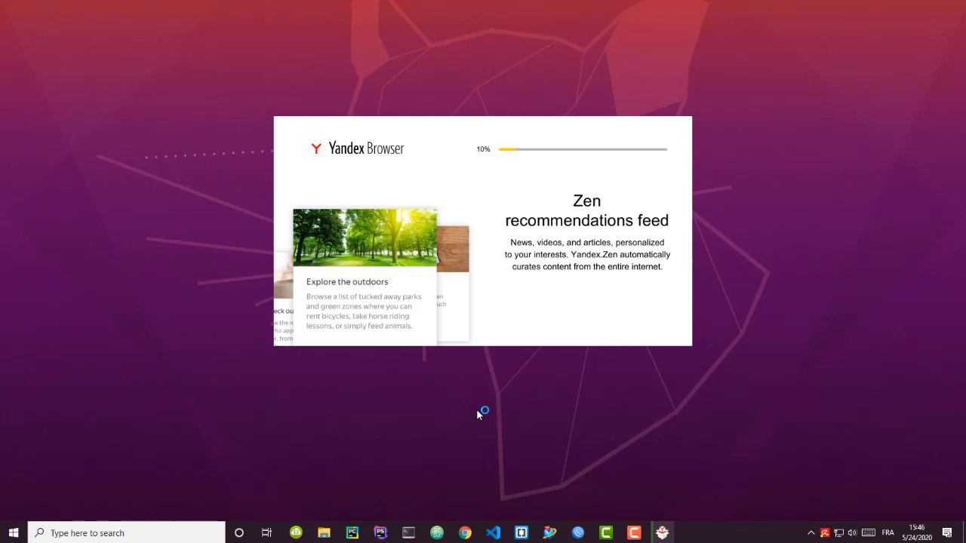
mouse_move(699, 374)
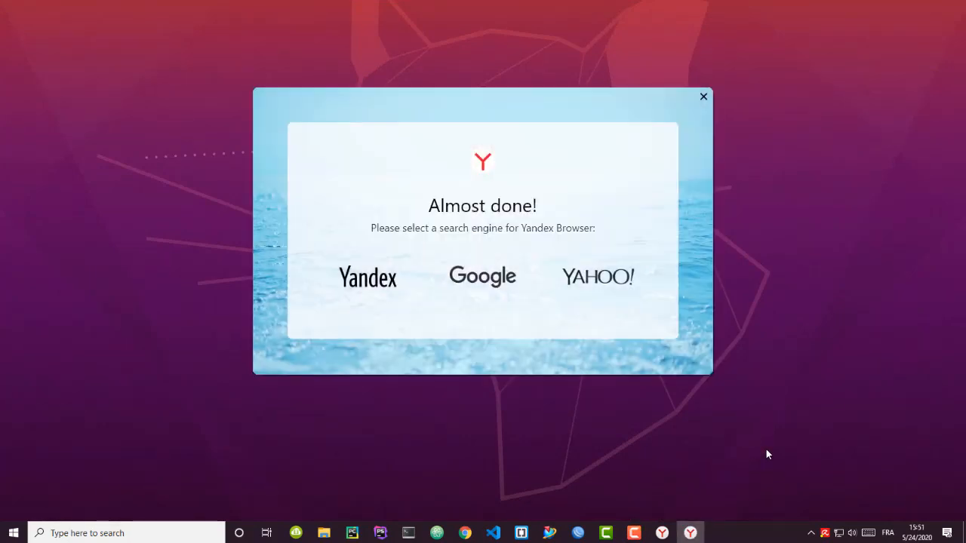
mouse_move(679, 438)
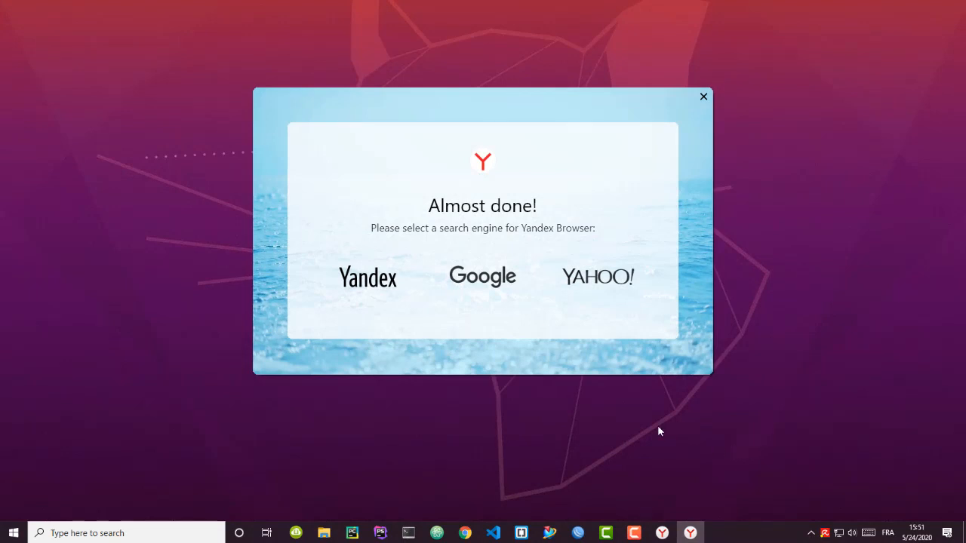
mouse_move(386, 249)
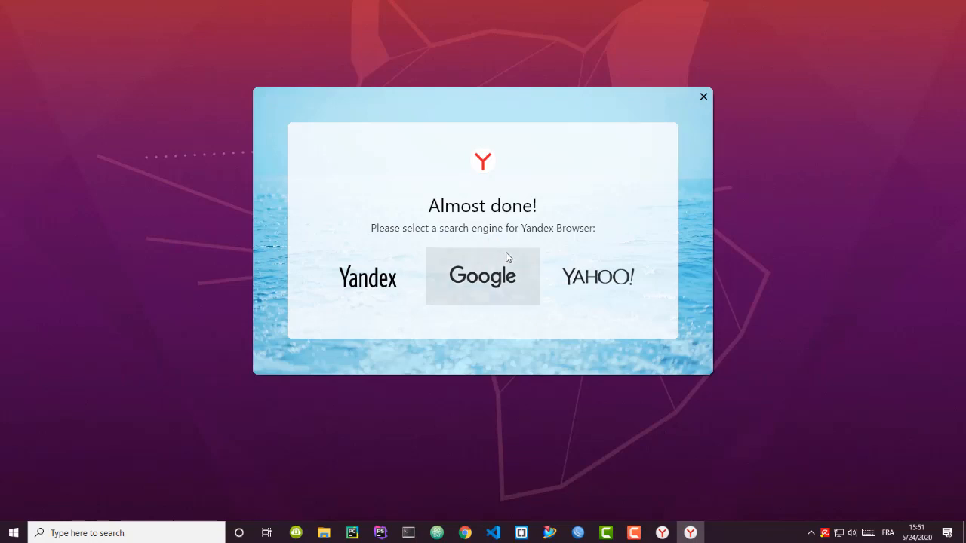
mouse_move(555, 249)
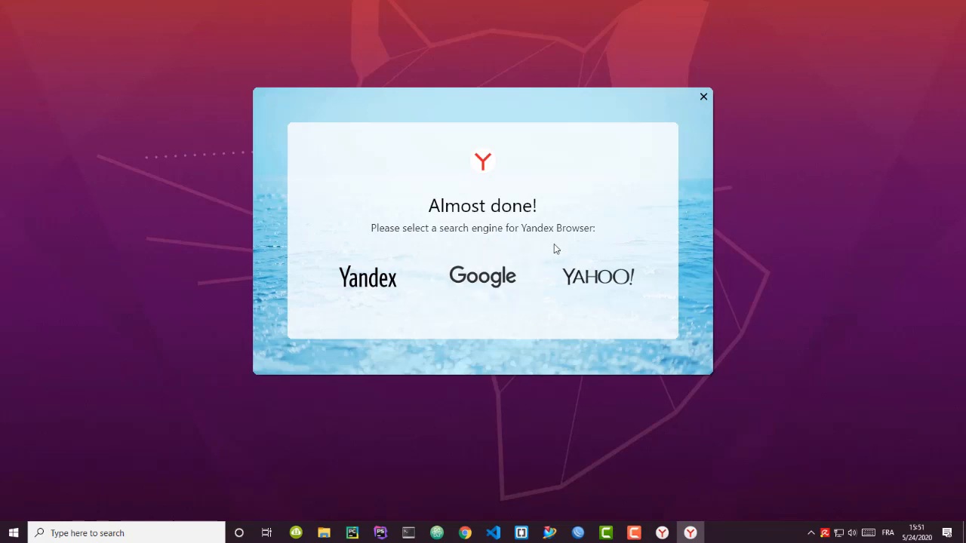
mouse_move(538, 248)
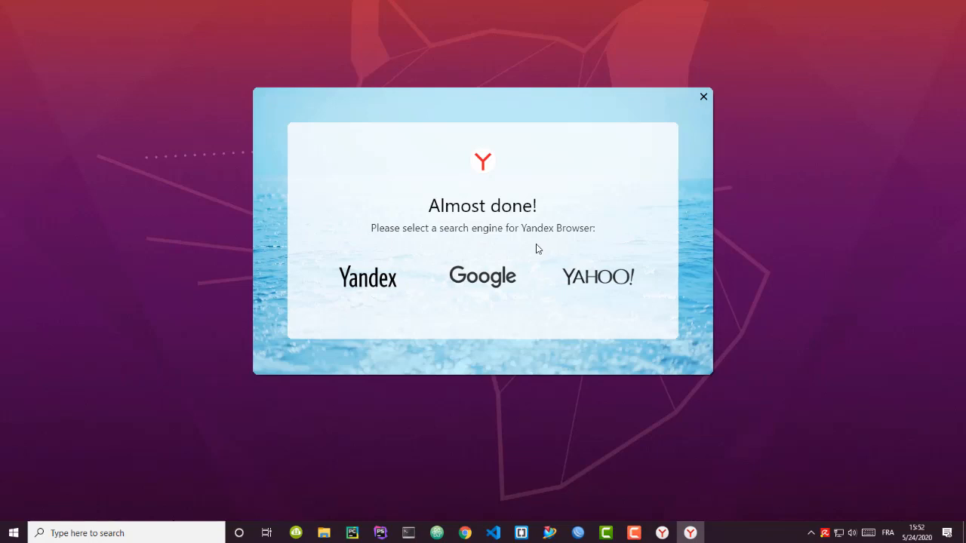
mouse_move(480, 417)
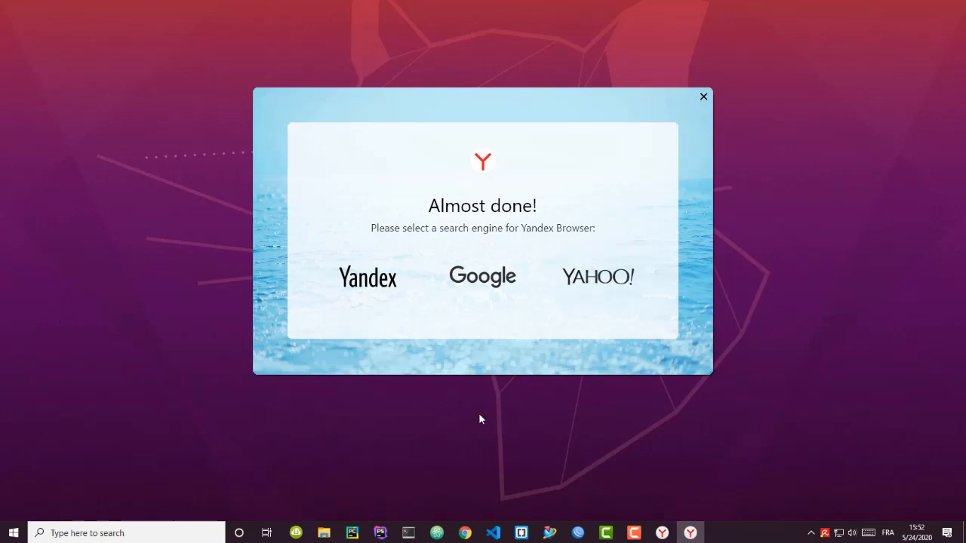
mouse_move(614, 342)
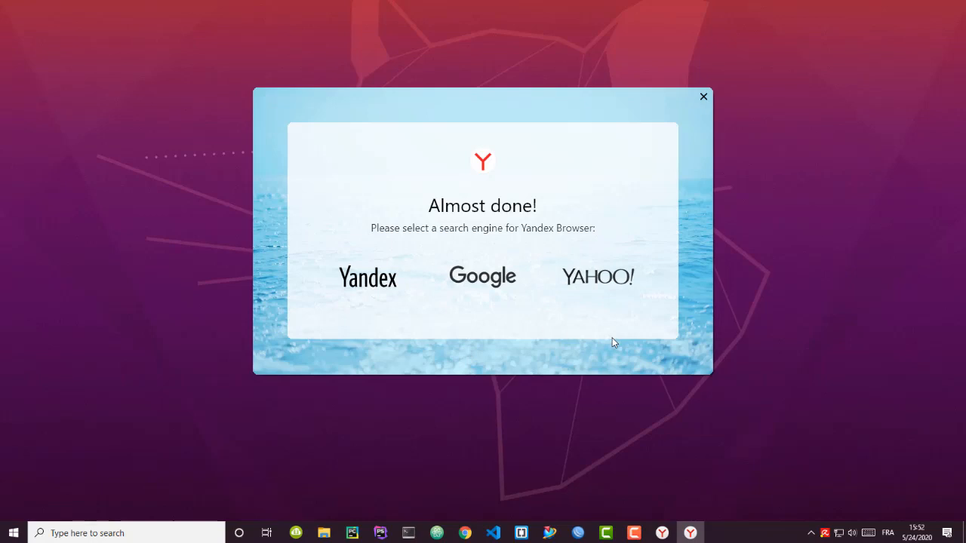
mouse_move(365, 357)
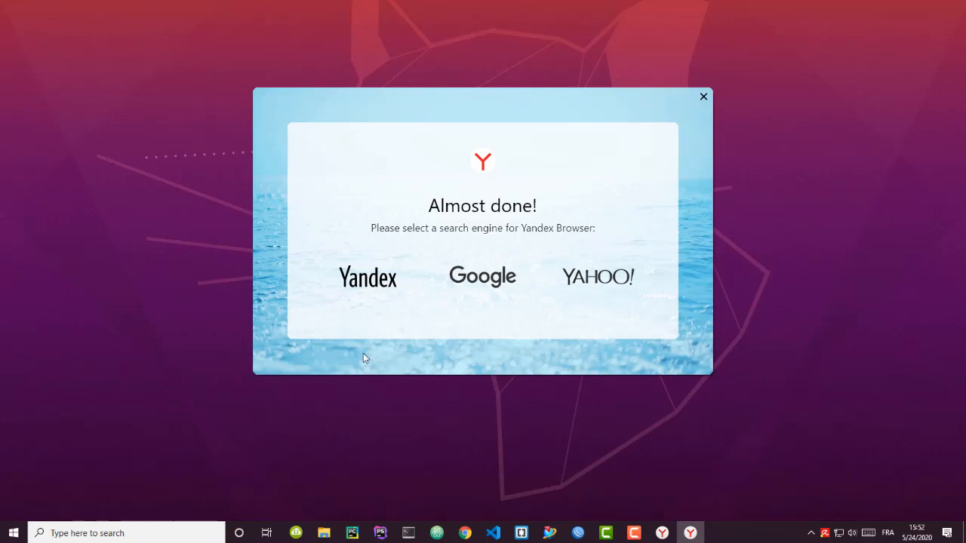
mouse_move(447, 318)
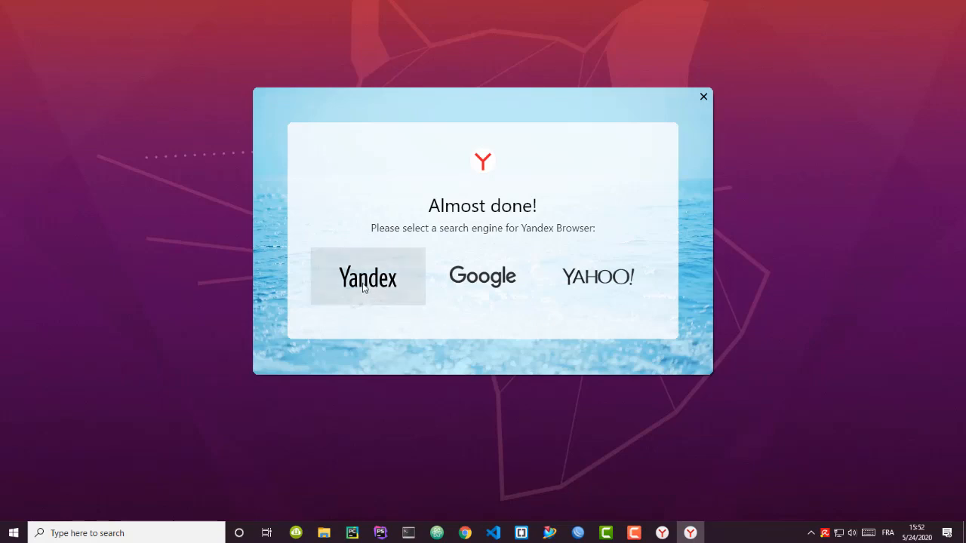
- Pick the Yandex logo in the 'Almost done!' window as the search engine
click(367, 276)
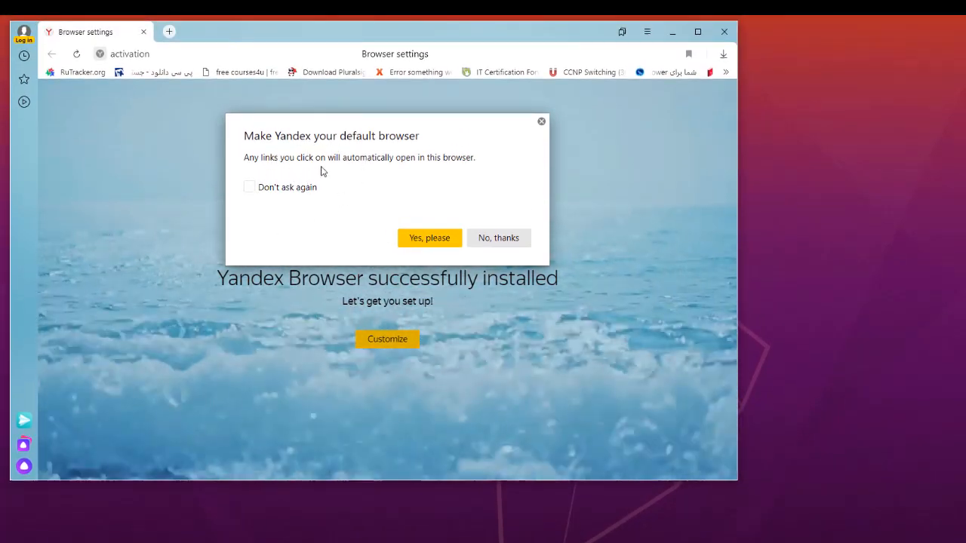
mouse_move(348, 188)
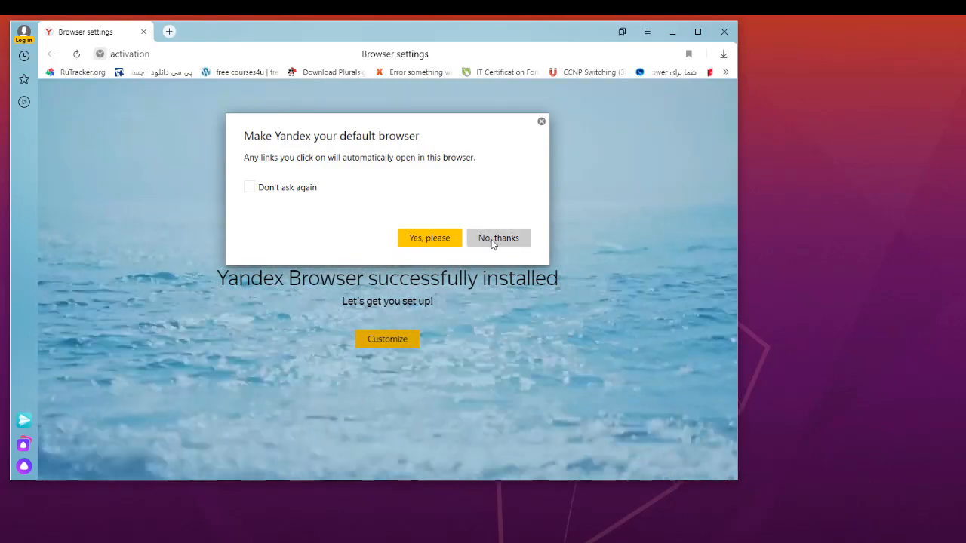
- Decline the default-browser and syncing prompts on the successful-installation page
click(498, 237)
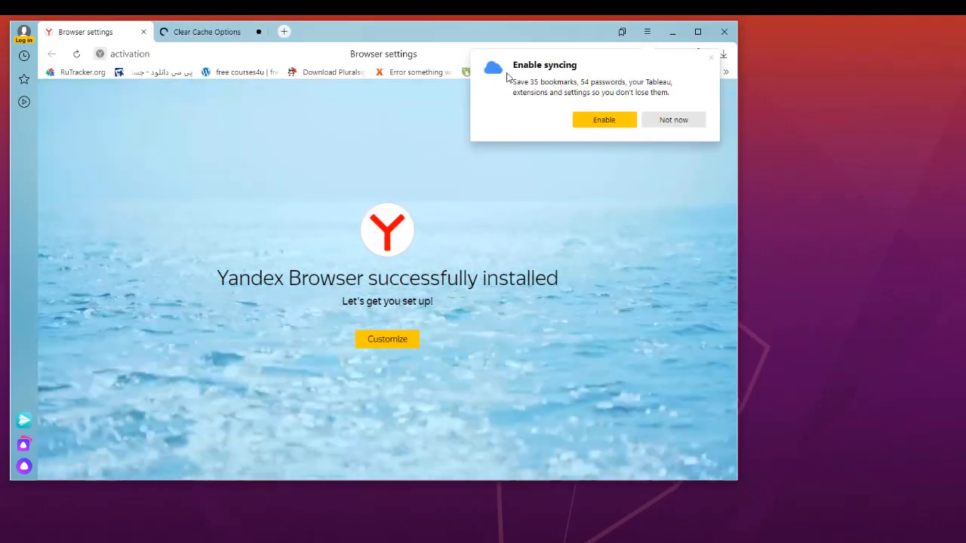
mouse_move(577, 108)
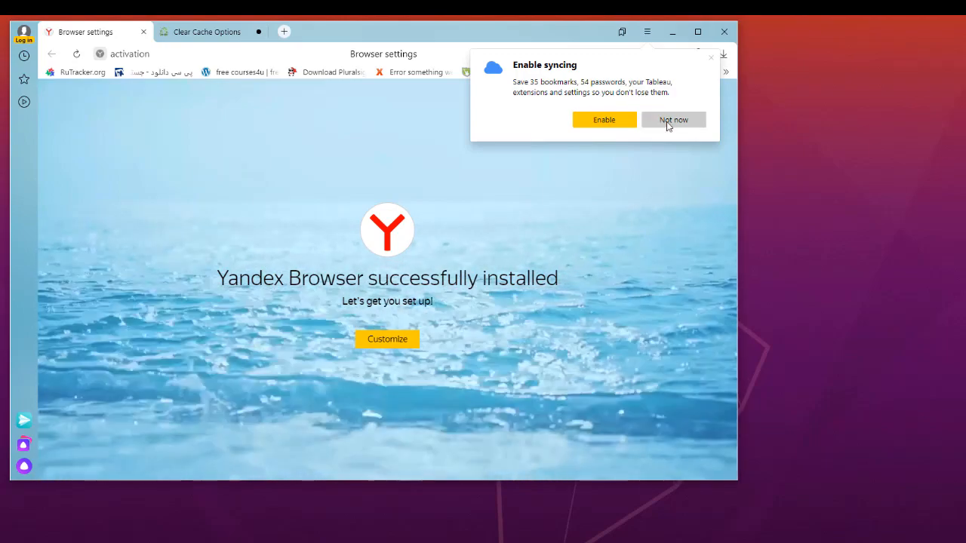
click(674, 119)
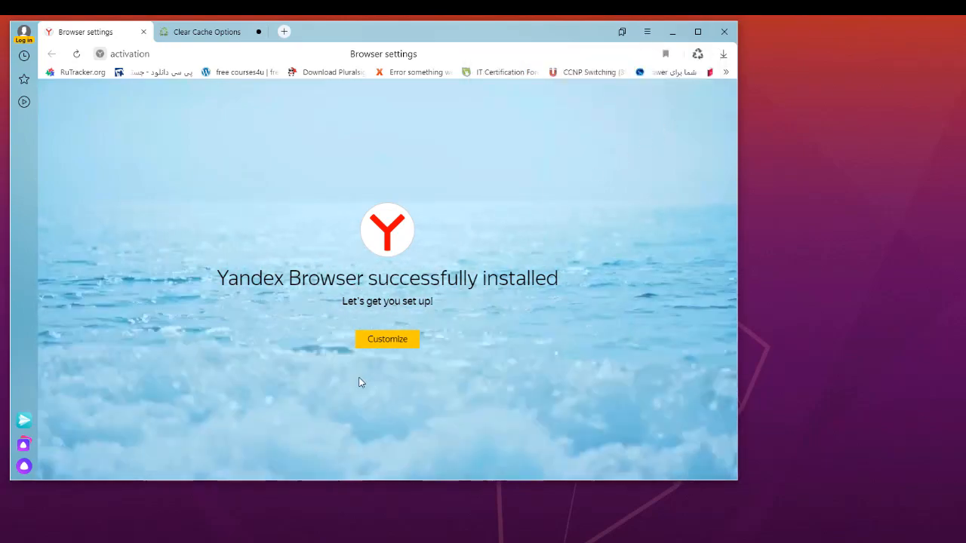
mouse_move(298, 296)
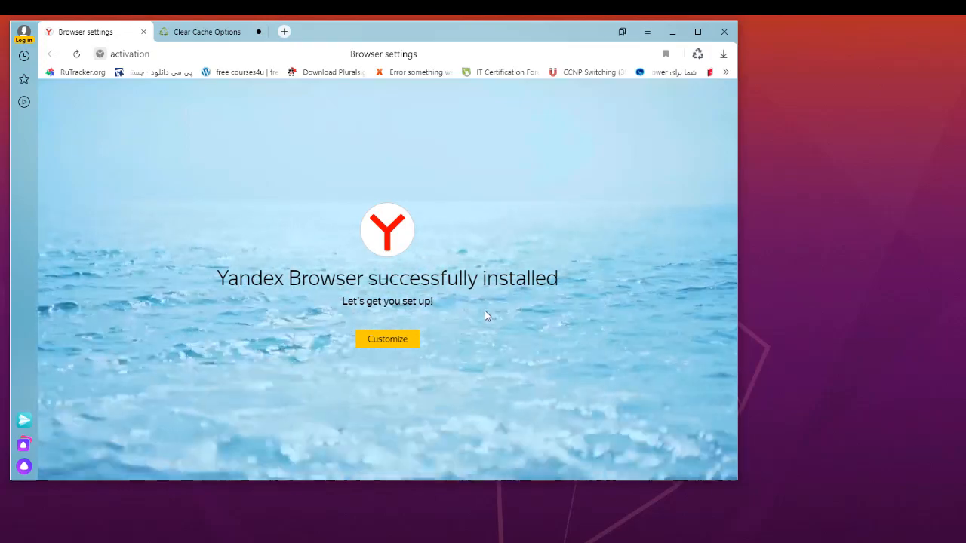
mouse_move(483, 314)
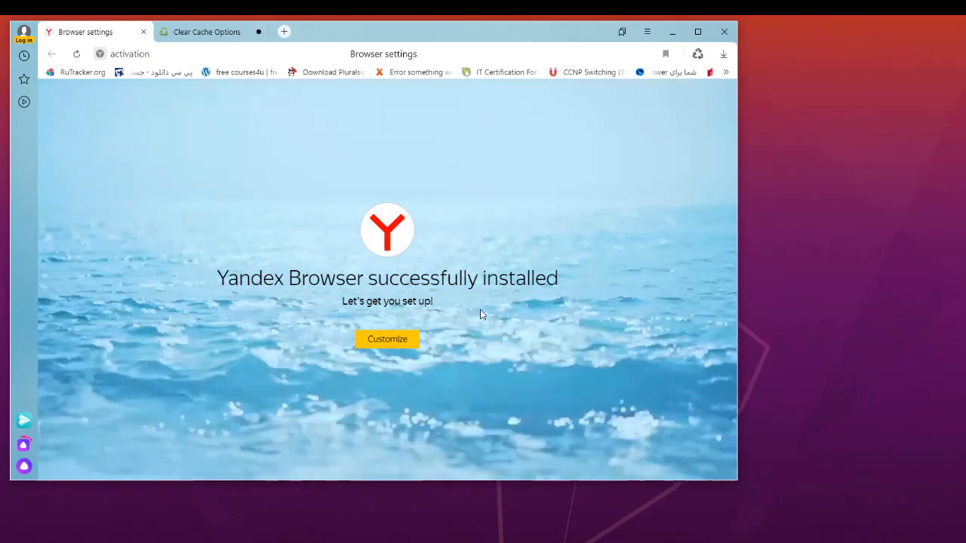
mouse_move(387, 340)
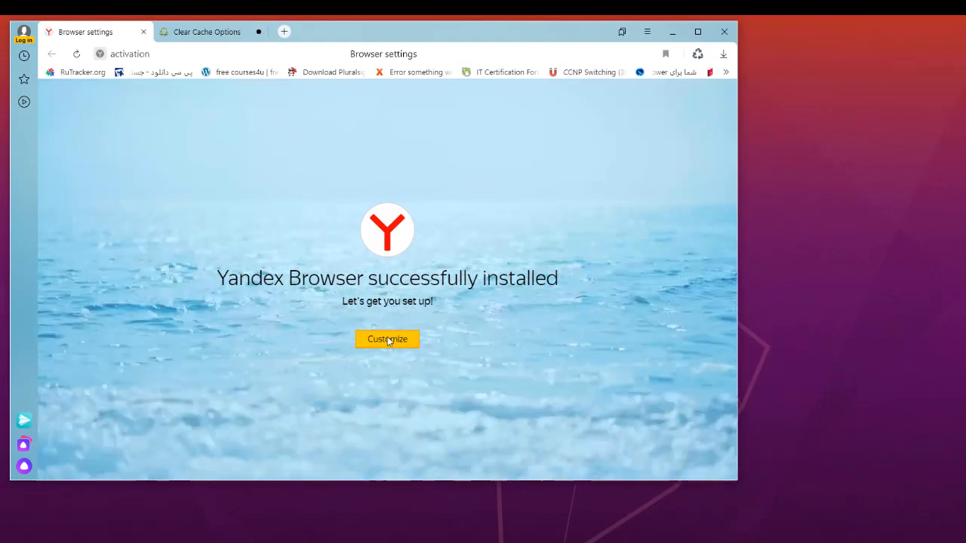
- Skip importing Google Chrome data during customization and confirm the browser restart
click(387, 340)
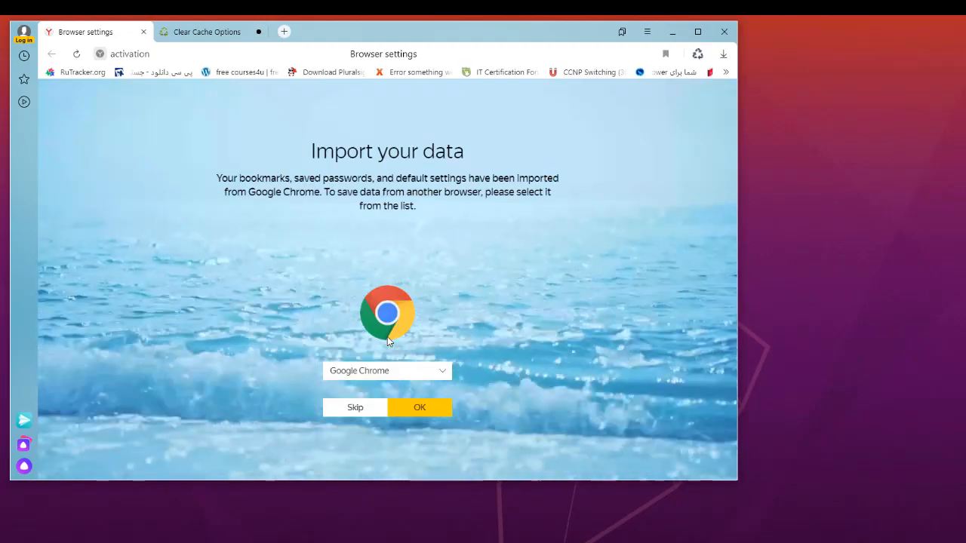
mouse_move(337, 216)
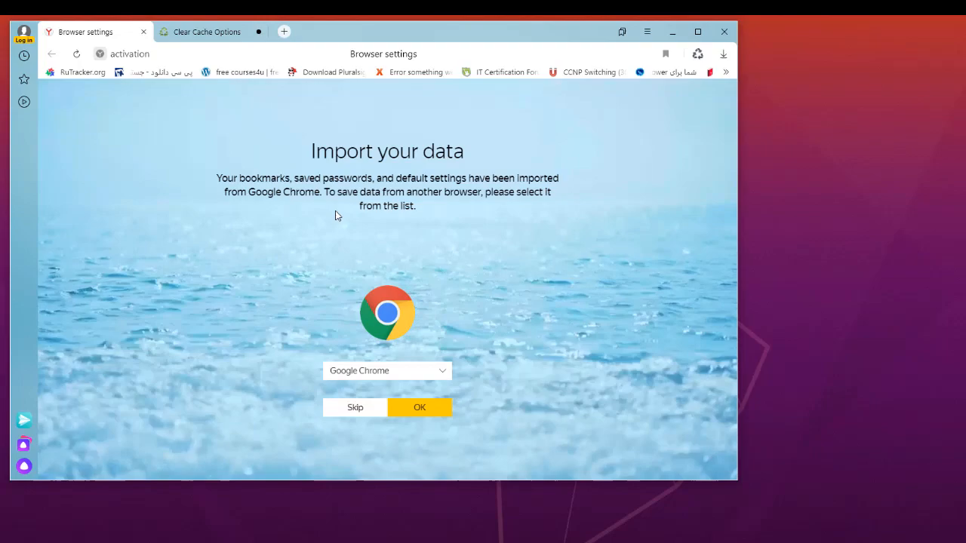
mouse_move(403, 158)
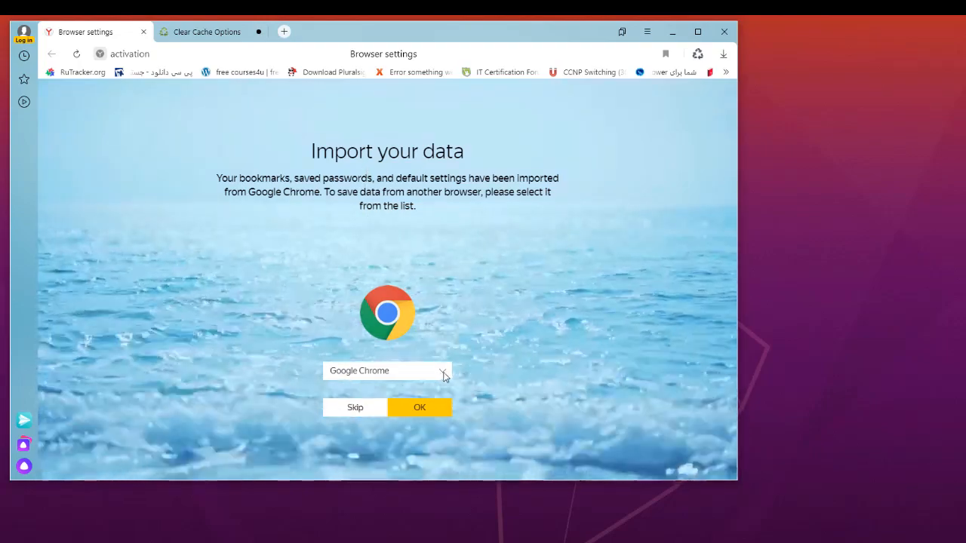
click(445, 371)
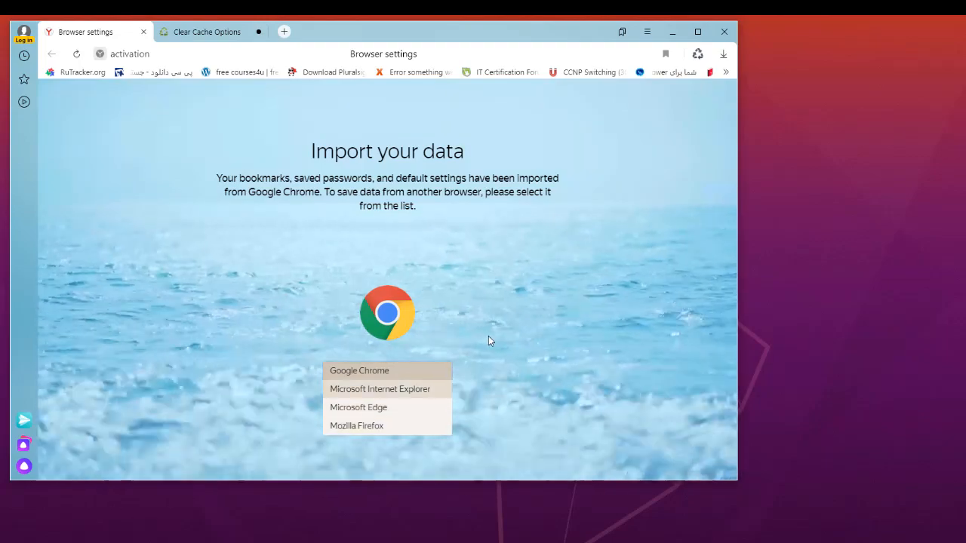
click(358, 370)
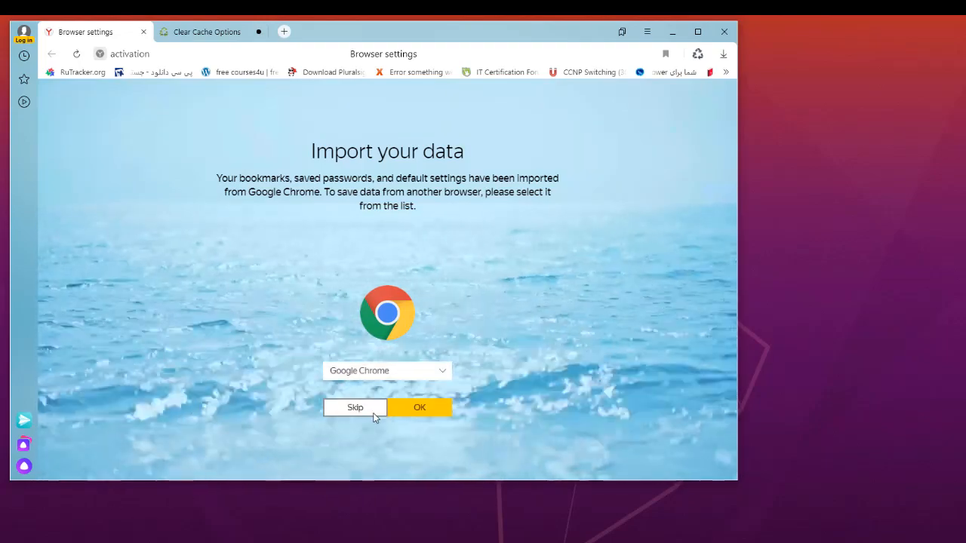
click(354, 408)
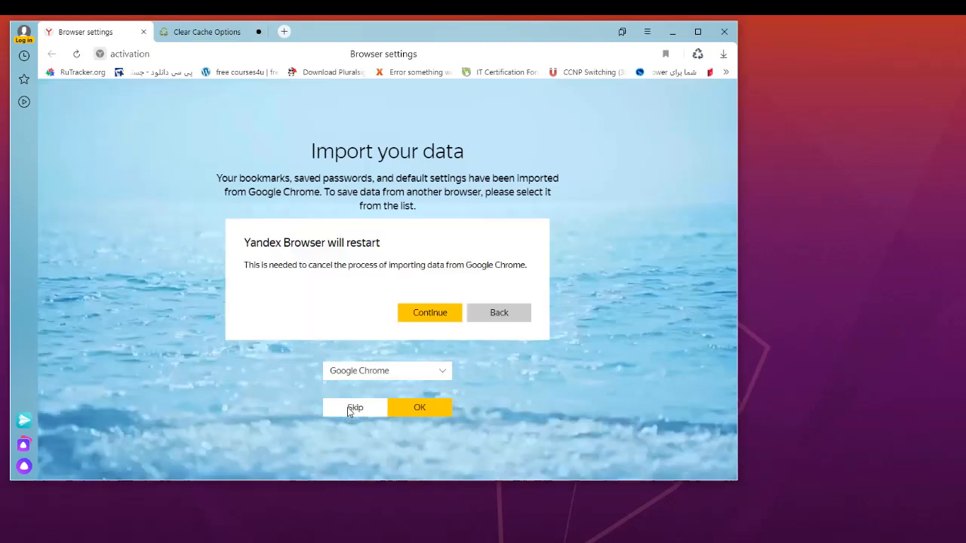
mouse_move(437, 314)
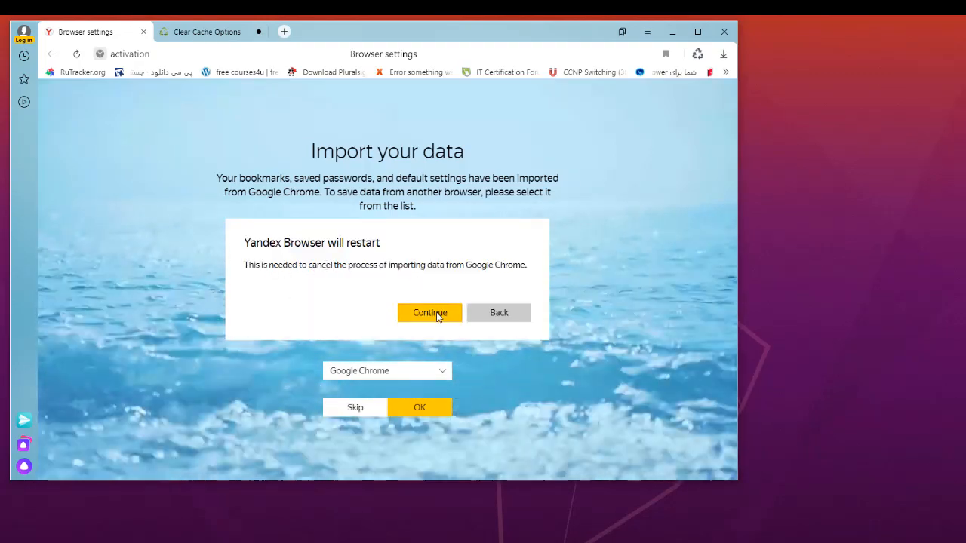
mouse_move(389, 294)
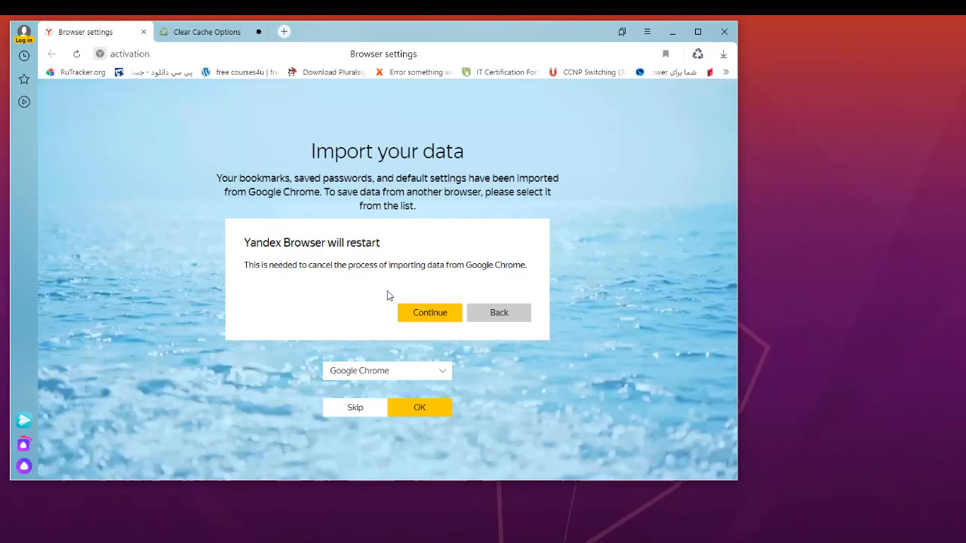
click(429, 313)
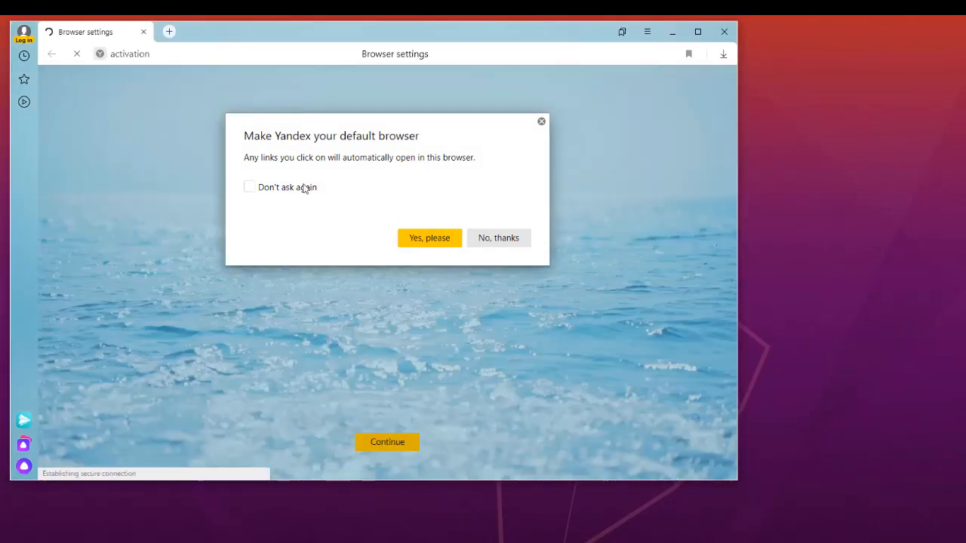
- Dismiss the default-browser prompt, pick the green landscape background, and continue to finish setup
click(498, 238)
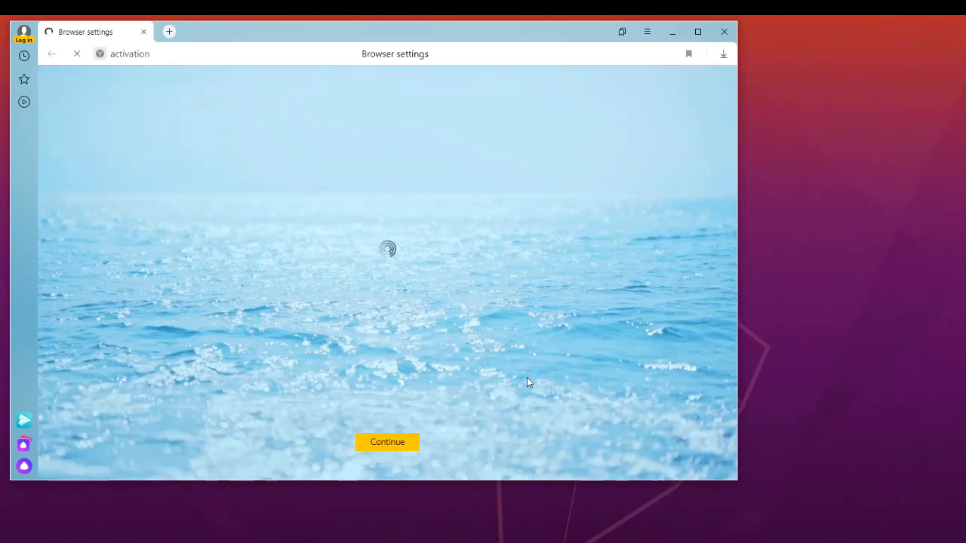
mouse_move(511, 391)
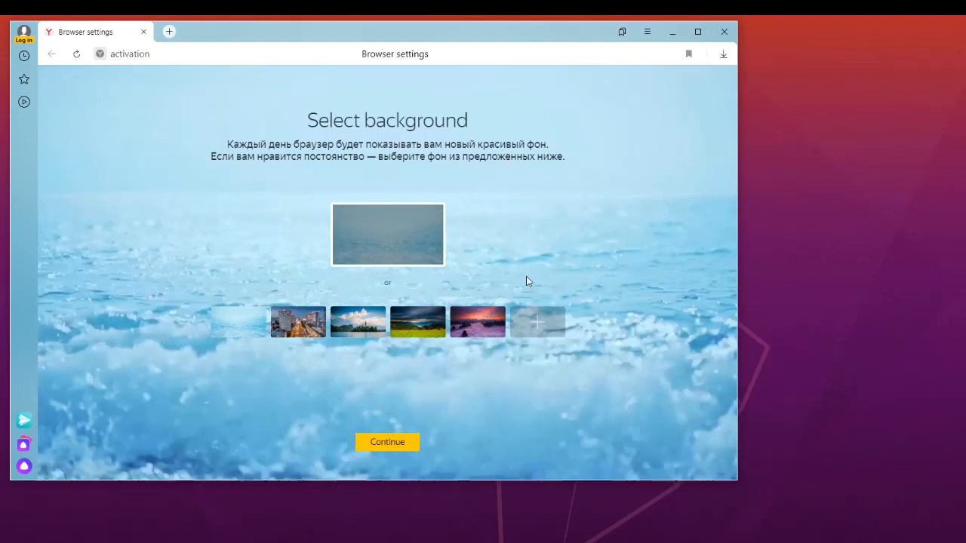
click(417, 323)
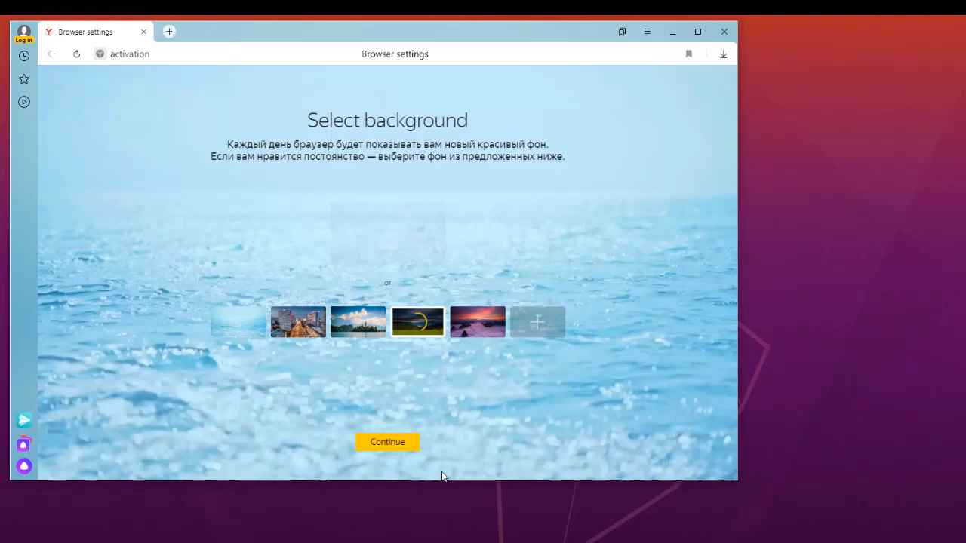
click(477, 322)
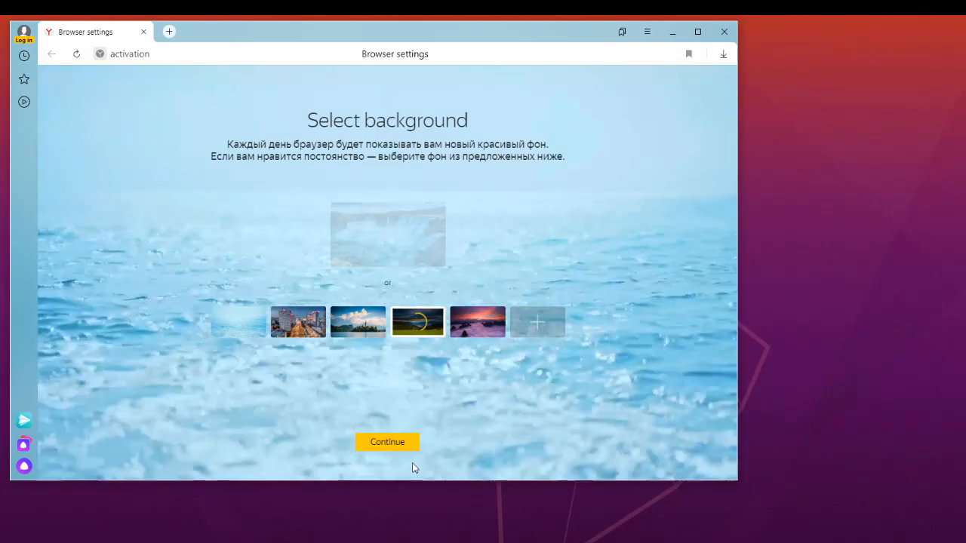
click(387, 442)
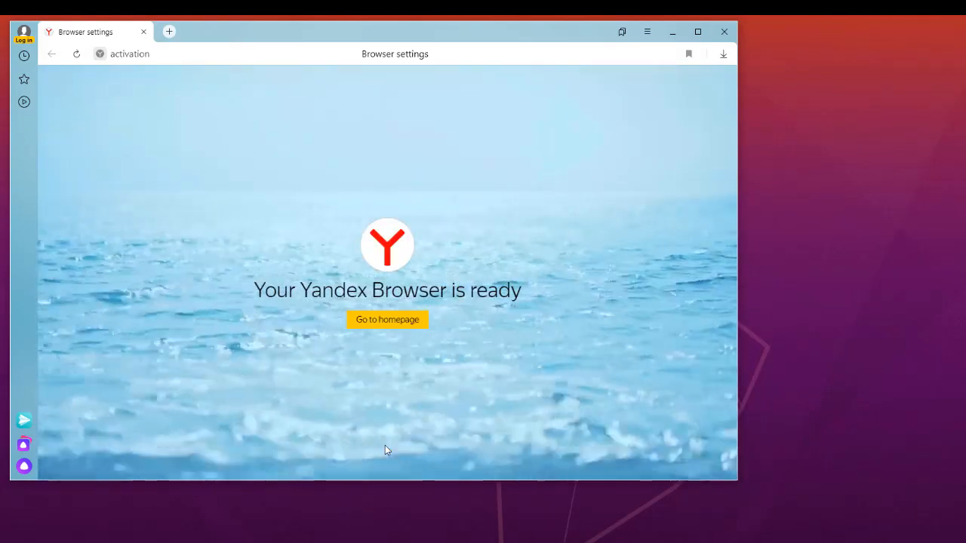
mouse_move(388, 324)
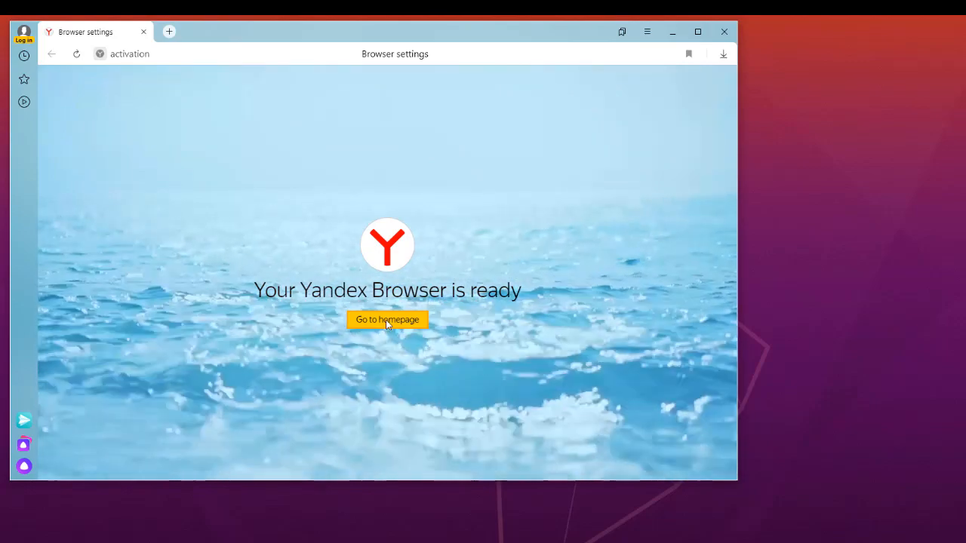
- Go to the Yandex homepage and switch to yandex.com from the address bar
click(386, 320)
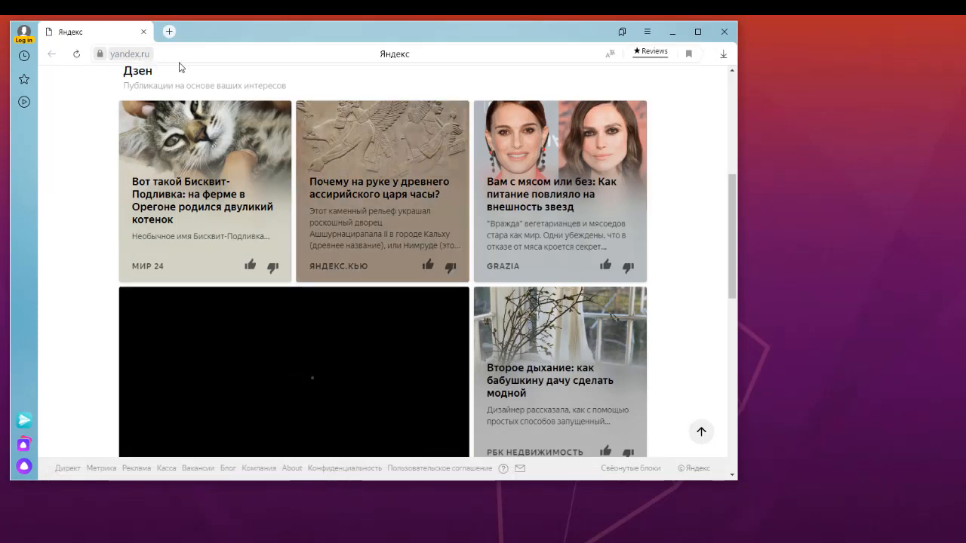
click(181, 53)
text(com)
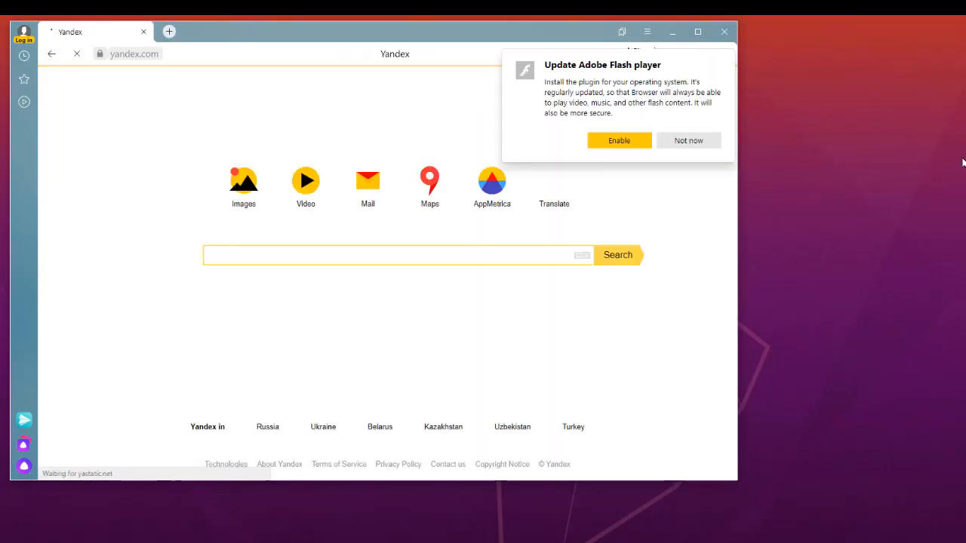
click(688, 140)
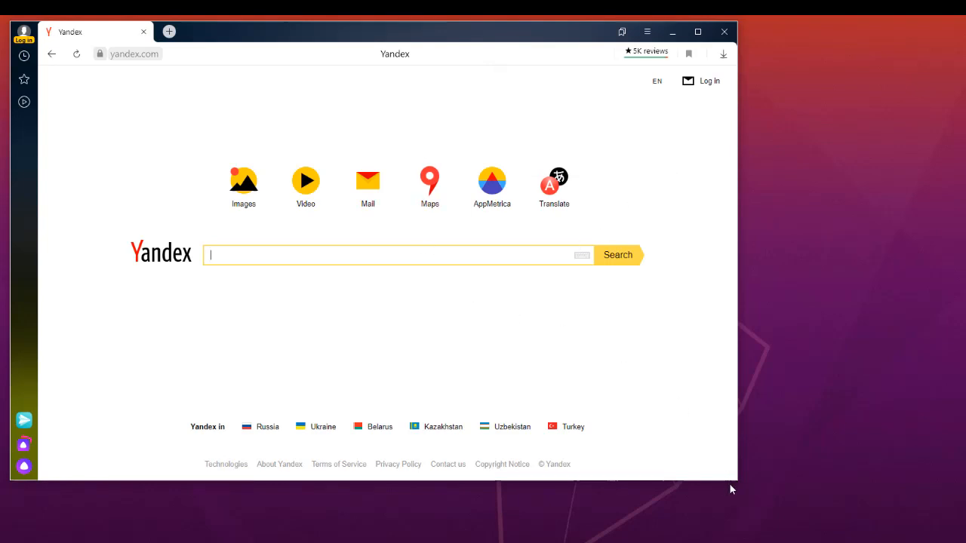
mouse_move(523, 195)
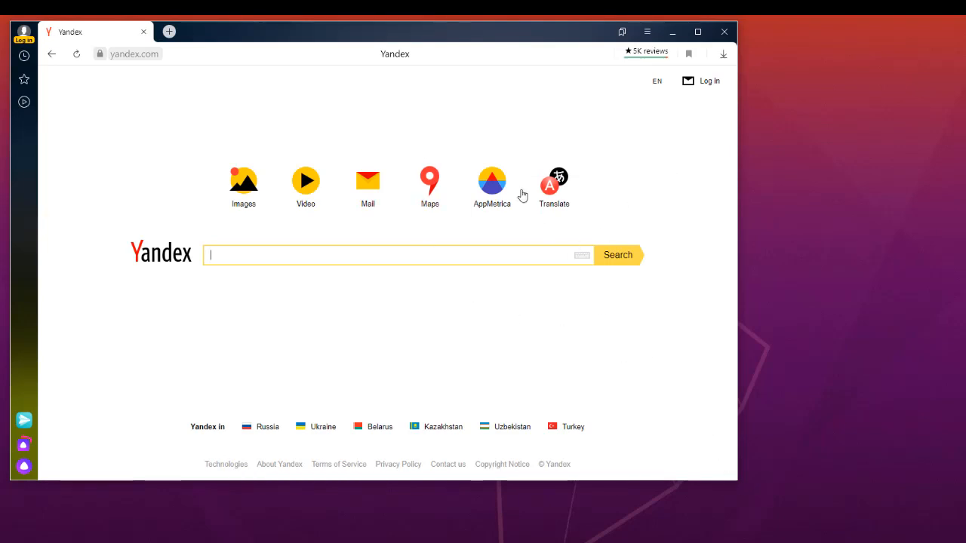
mouse_move(217, 275)
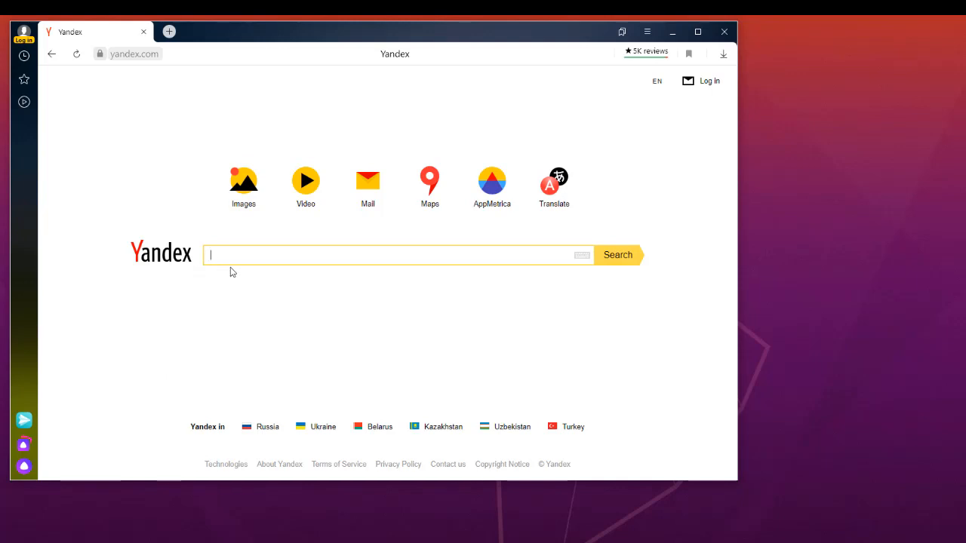
mouse_move(344, 252)
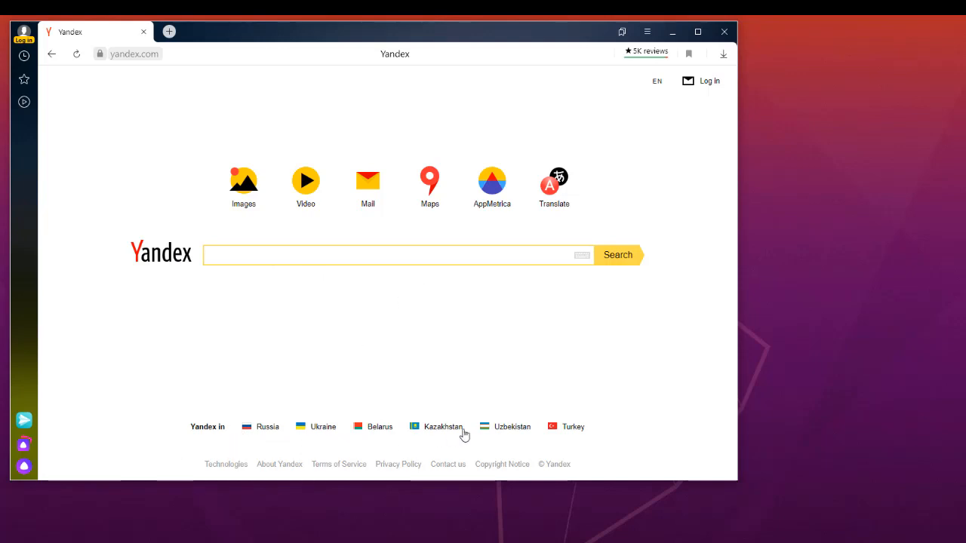
mouse_move(582, 434)
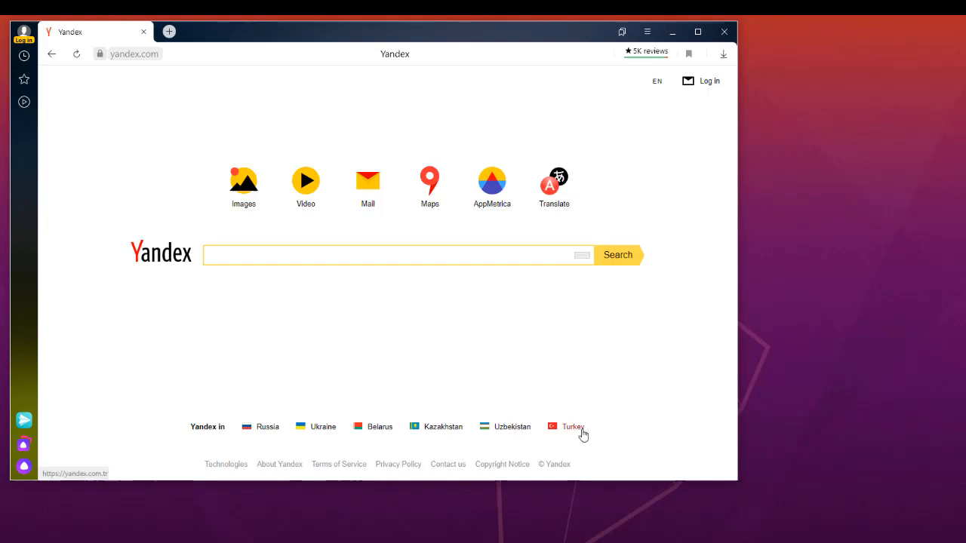
- Close the Update Adobe Flash player popup over yandex.com
click(392, 256)
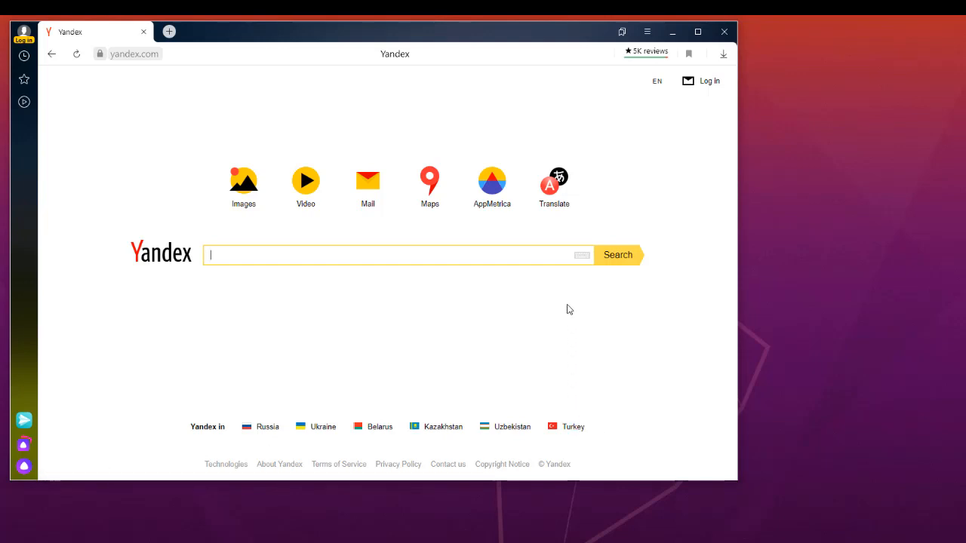
mouse_move(621, 179)
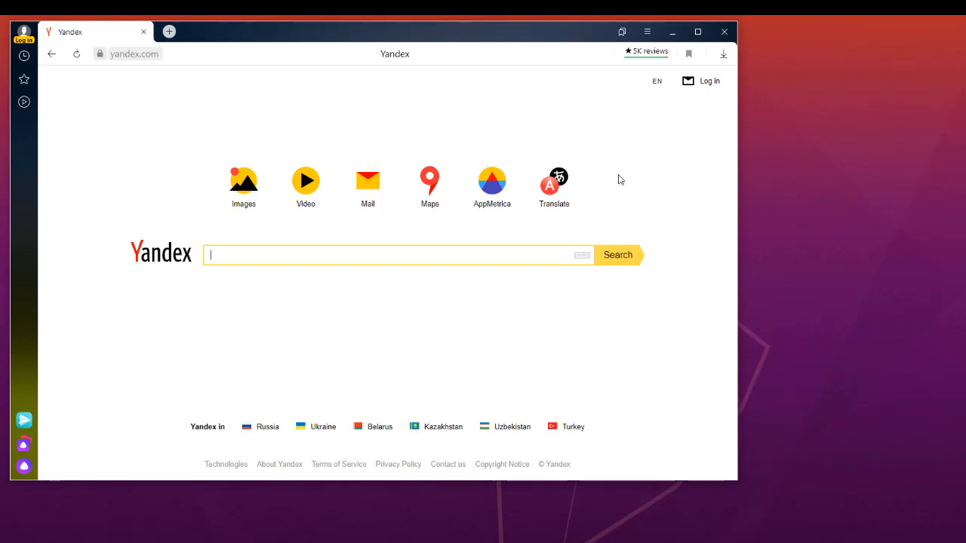
mouse_move(714, 89)
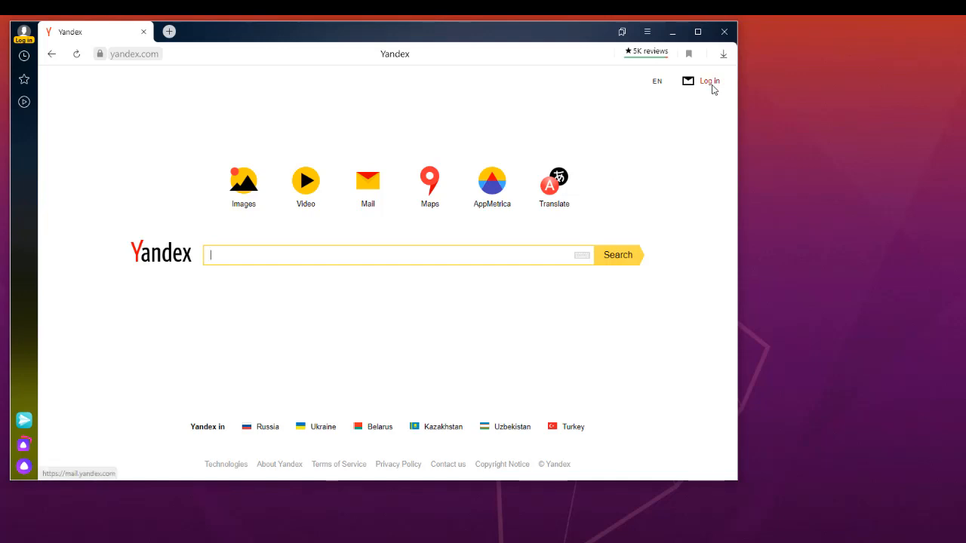
mouse_move(672, 227)
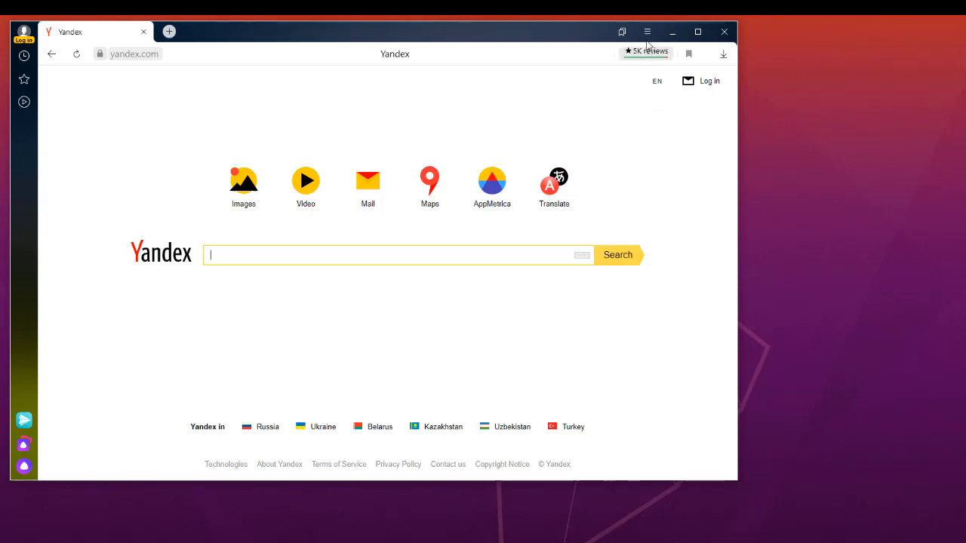
mouse_move(647, 32)
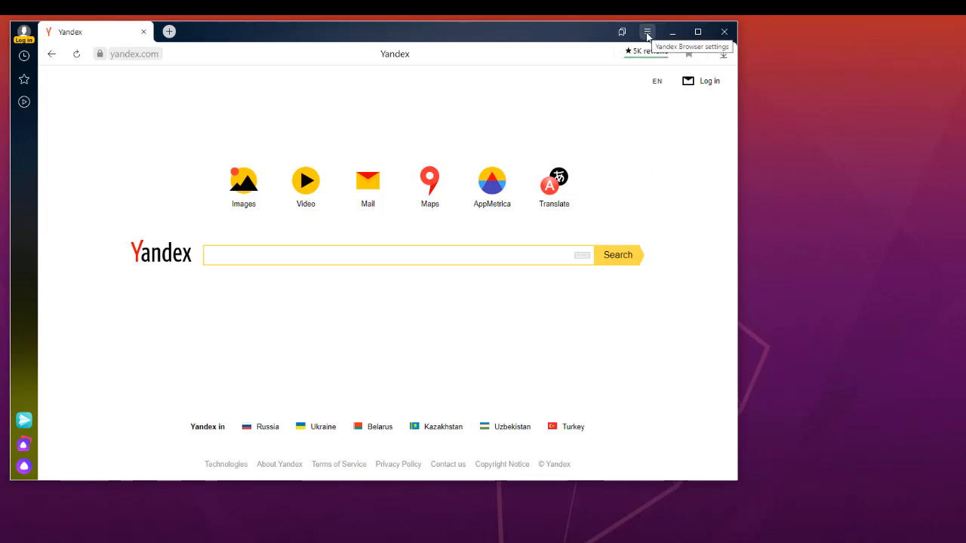
- Open the browser menu from the title-bar hamburger button over yandex.com
click(647, 32)
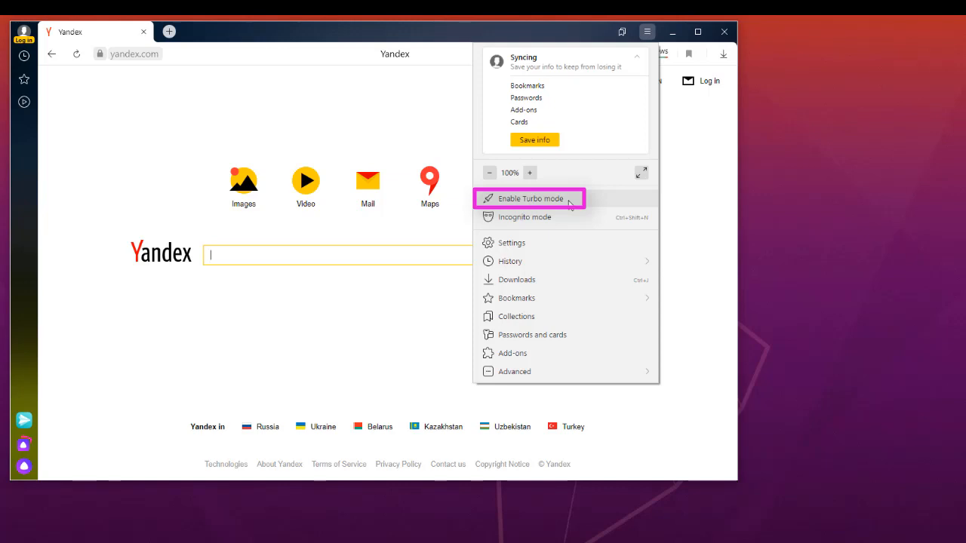
mouse_move(526, 226)
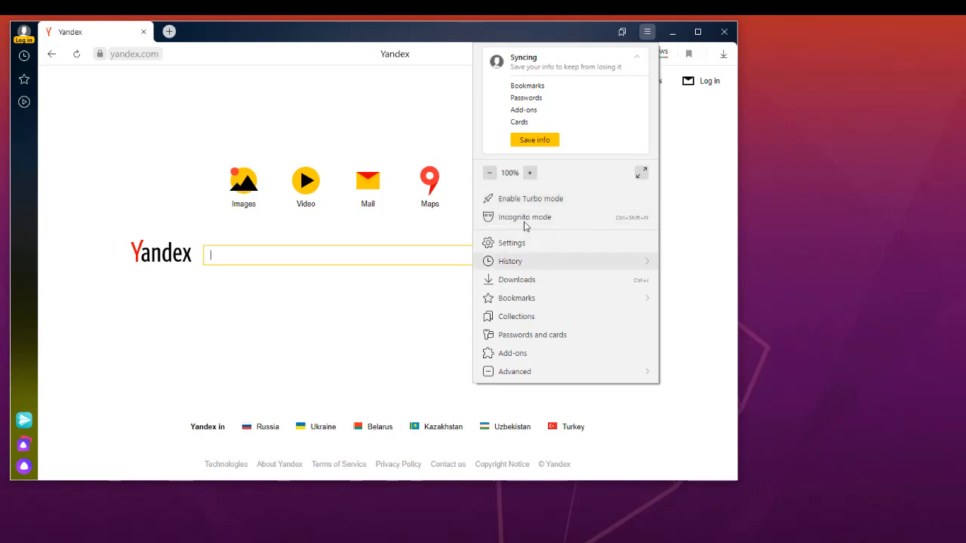
mouse_move(538, 224)
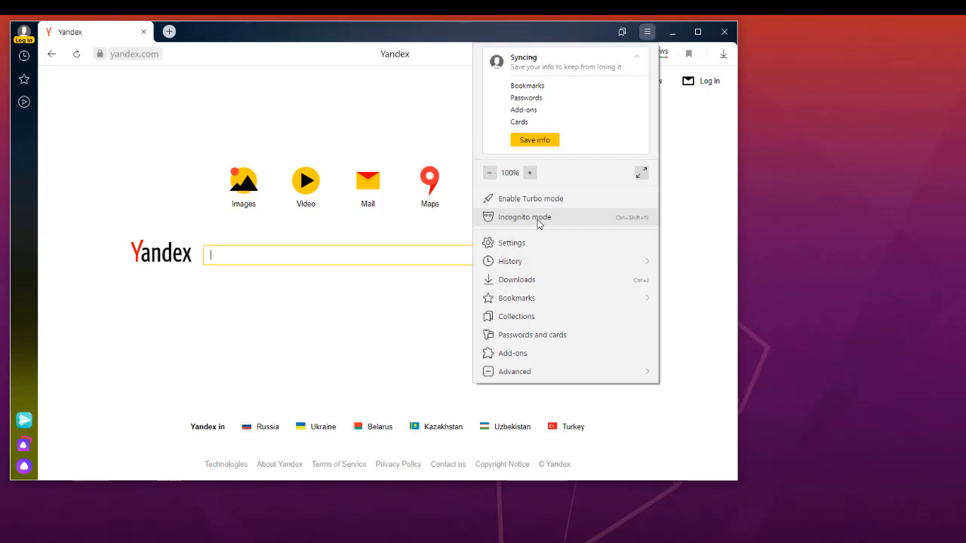
- Choose Incognito mode from the menu to open a private window
click(524, 217)
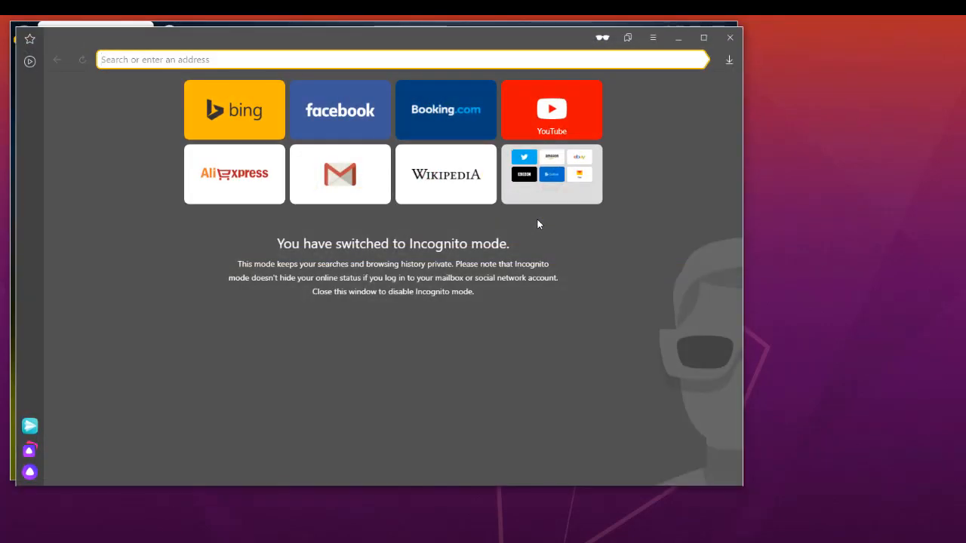
mouse_move(440, 285)
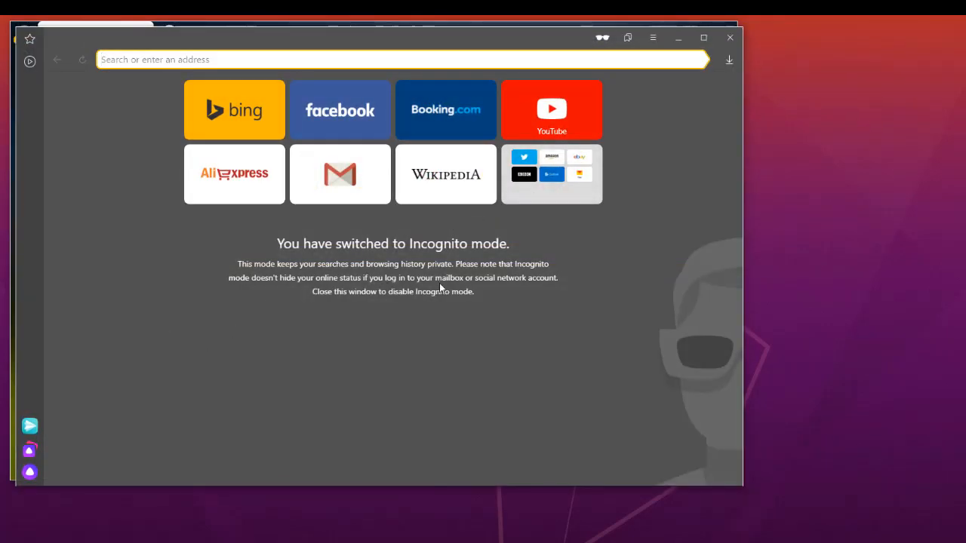
mouse_move(280, 281)
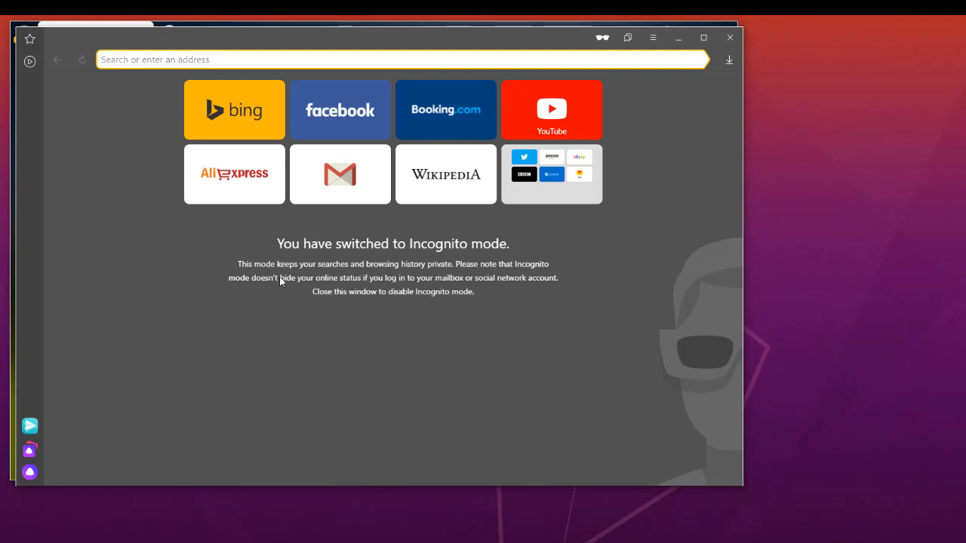
mouse_move(384, 289)
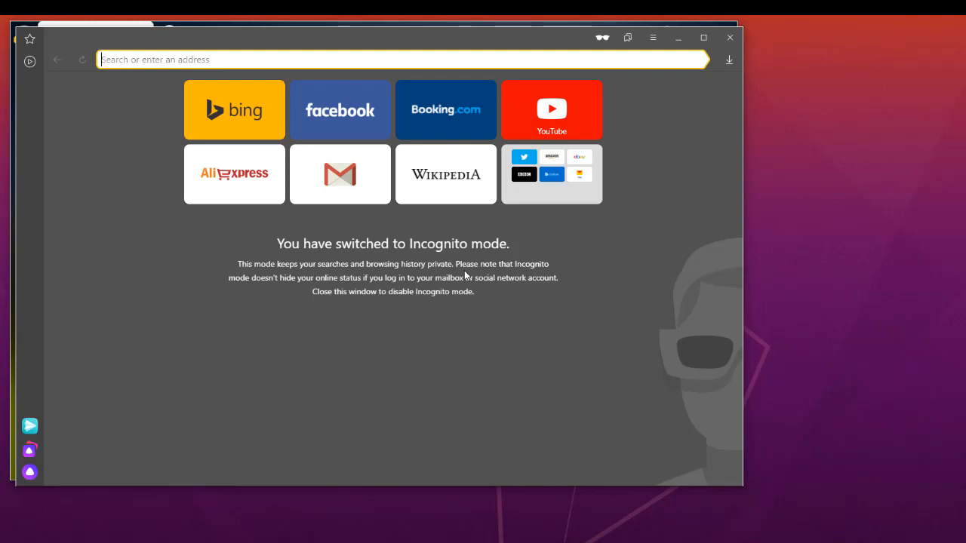
mouse_move(437, 285)
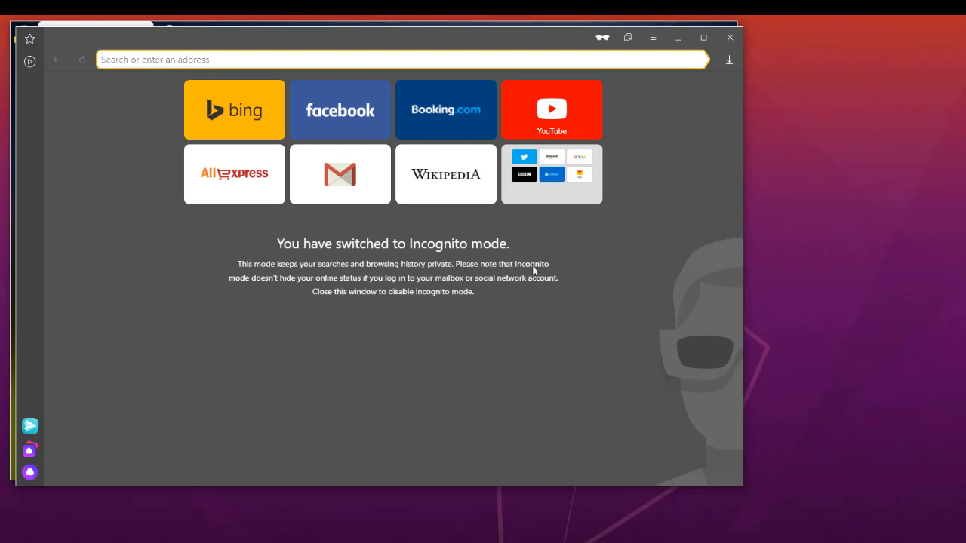
mouse_move(307, 300)
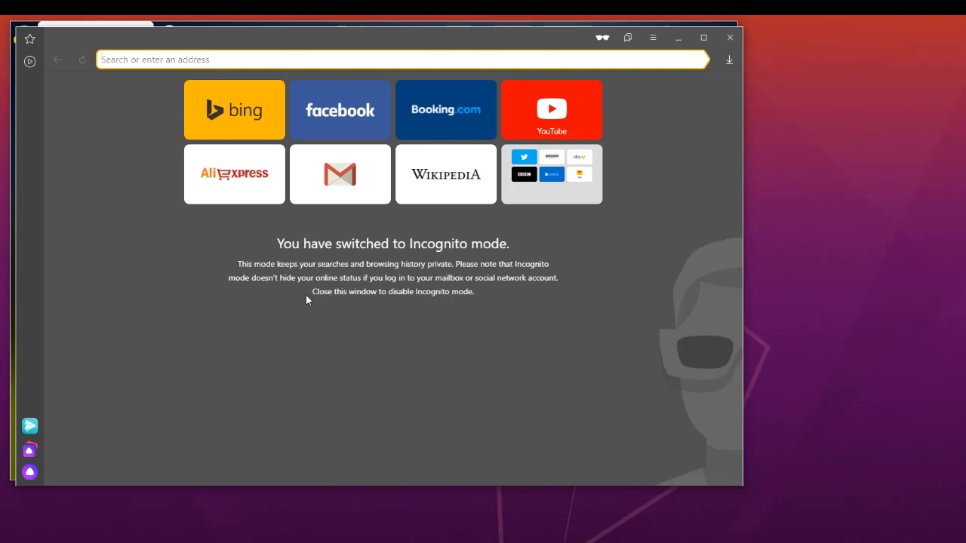
mouse_move(692, 108)
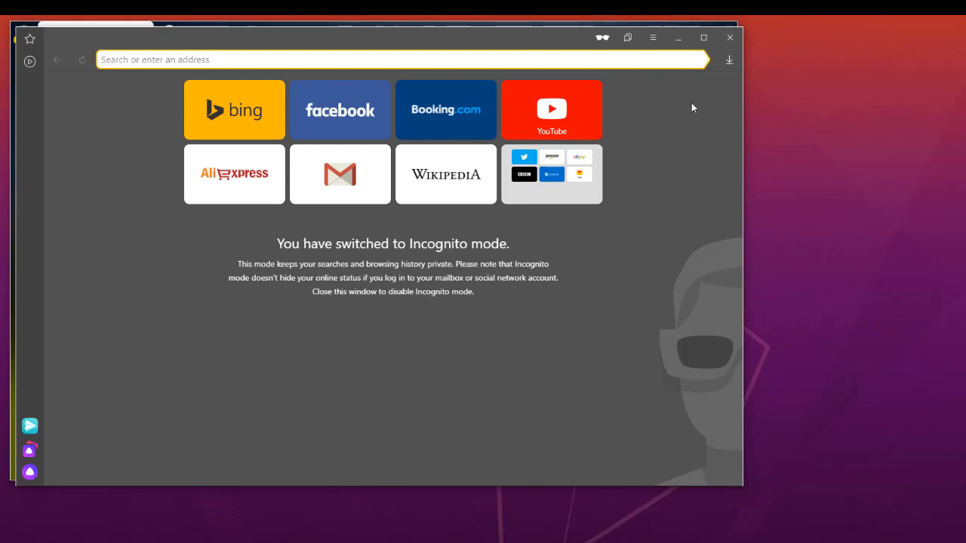
- Open Add-ons from the menu and scroll through Turbo, Antishock, Adguard to the catalog link
click(647, 31)
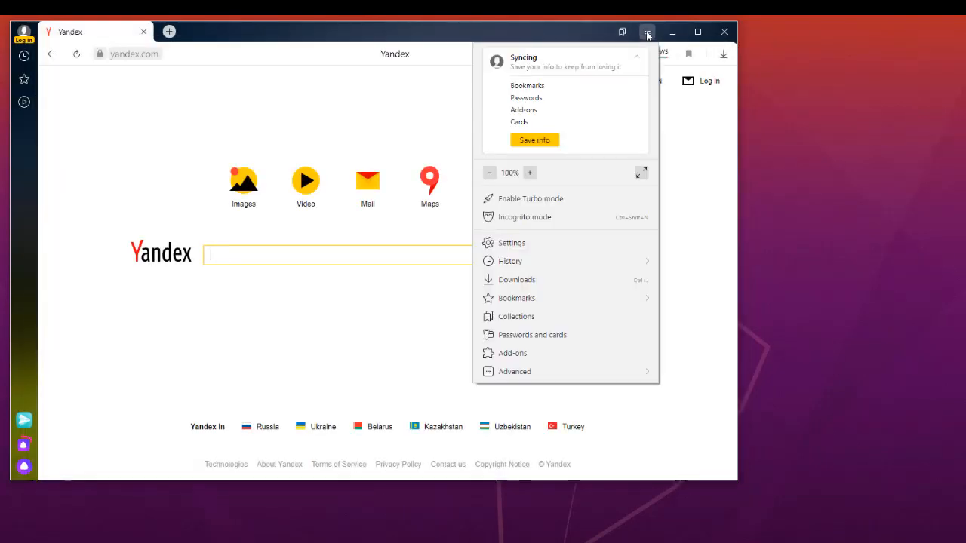
mouse_move(521, 353)
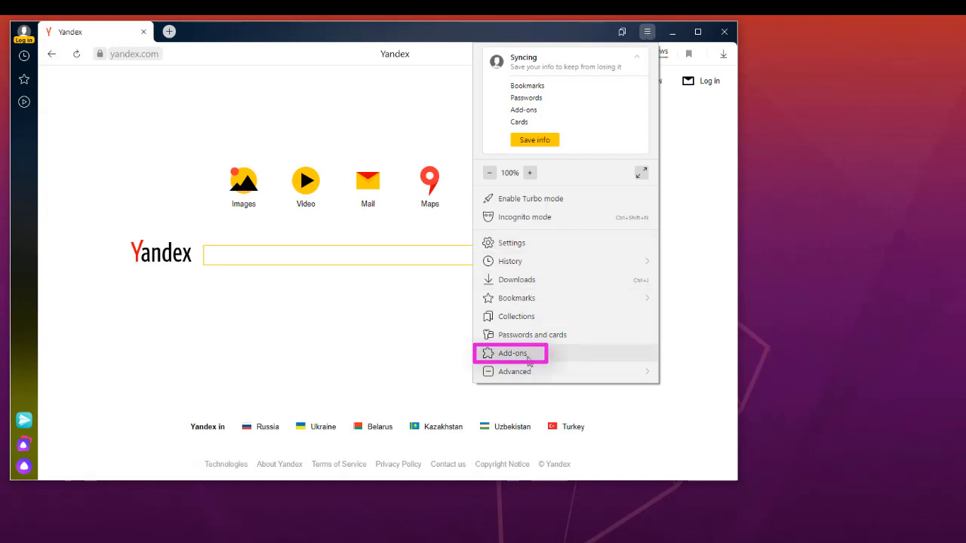
click(525, 353)
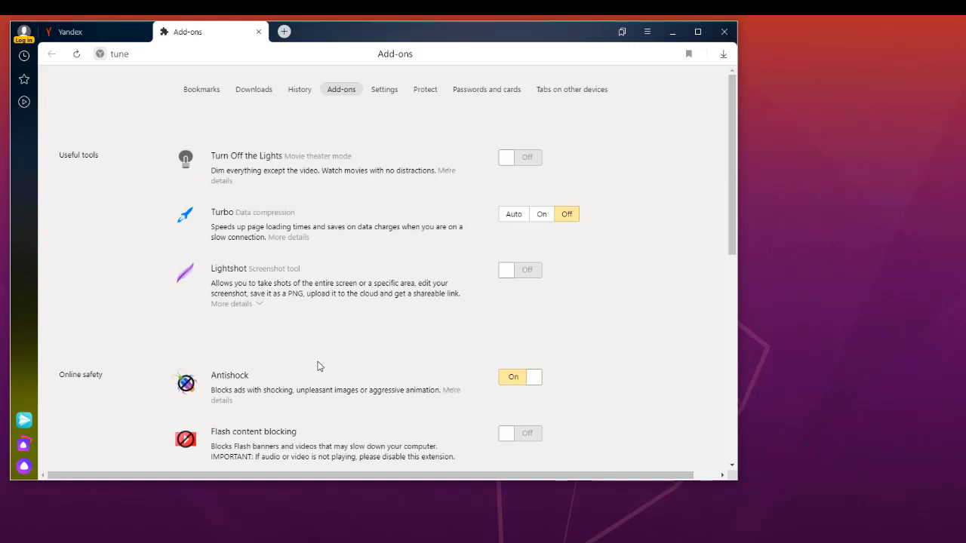
scroll(down, 3)
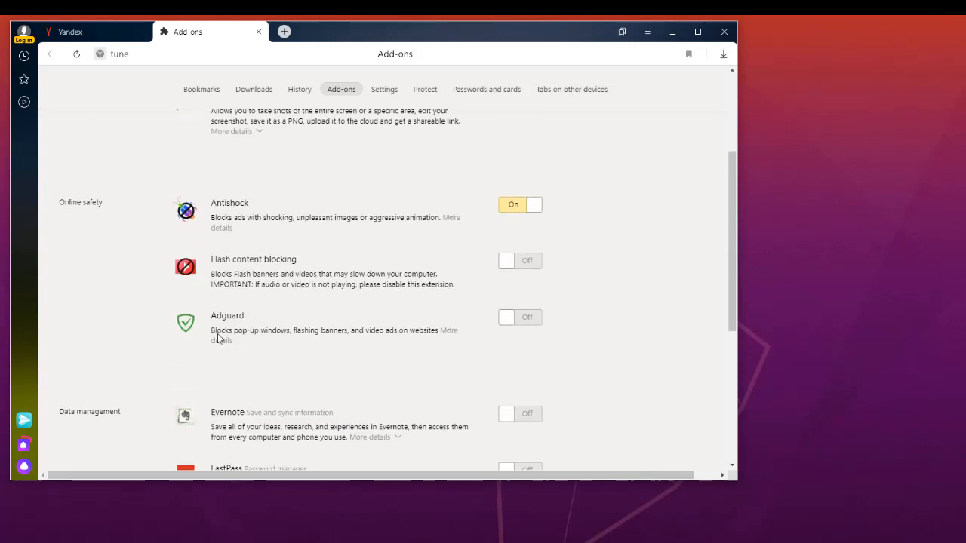
mouse_move(327, 346)
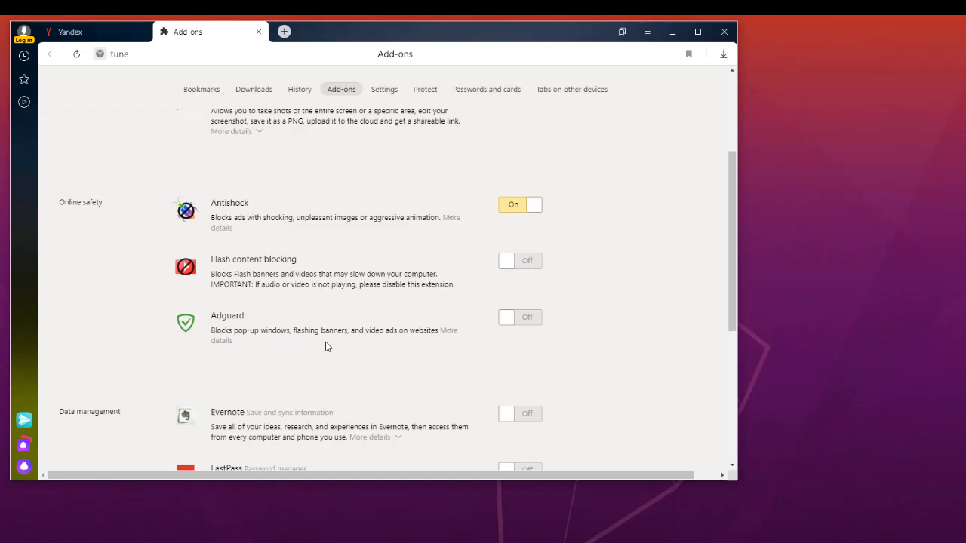
scroll(down, 3)
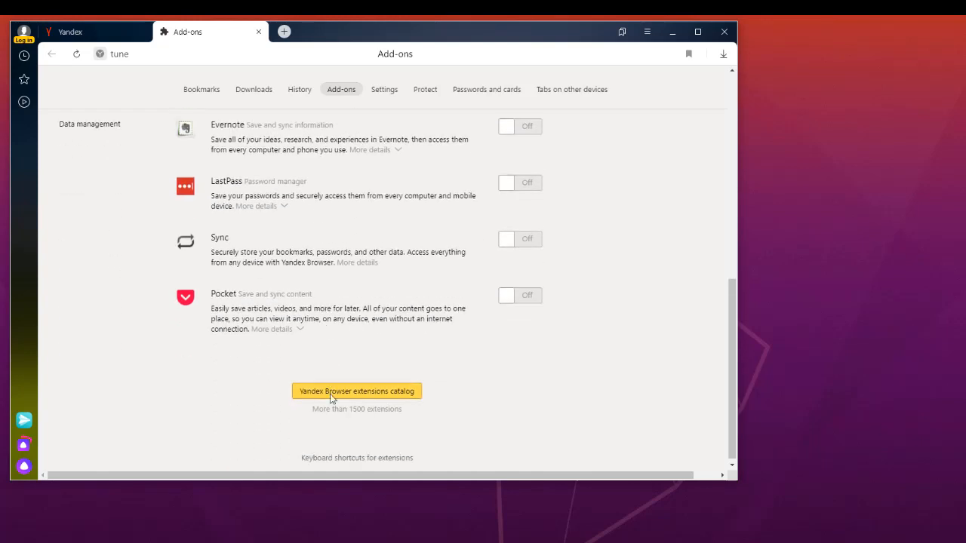
mouse_move(323, 437)
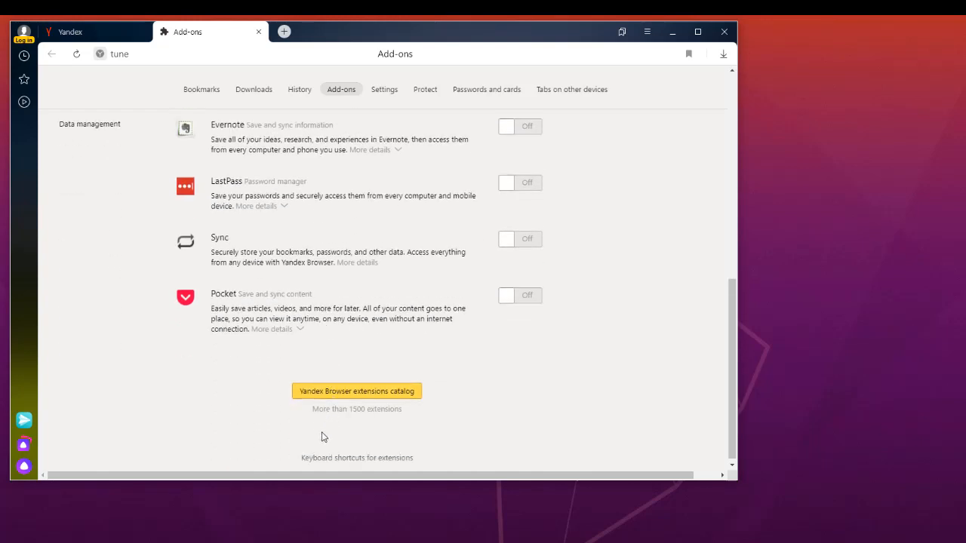
mouse_move(322, 433)
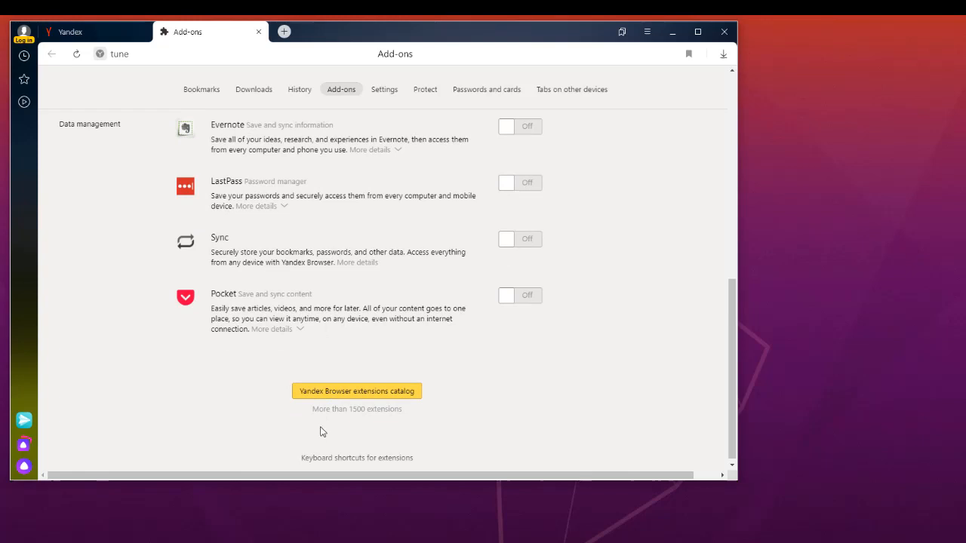
mouse_move(283, 327)
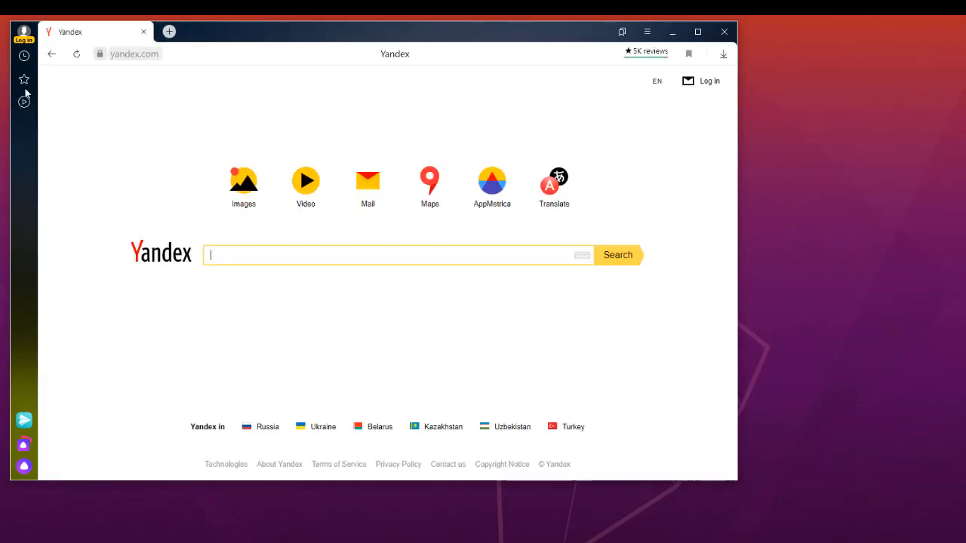
mouse_move(23, 79)
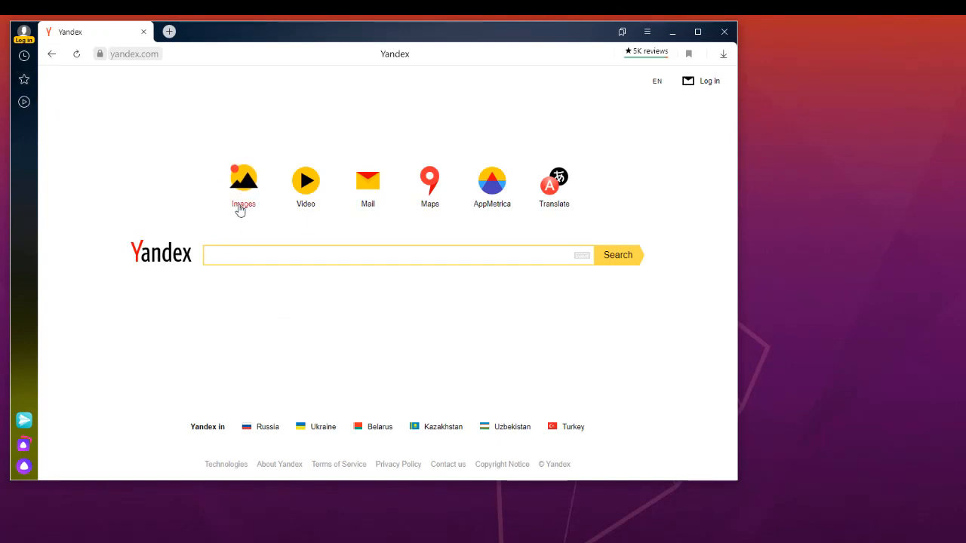
mouse_move(376, 214)
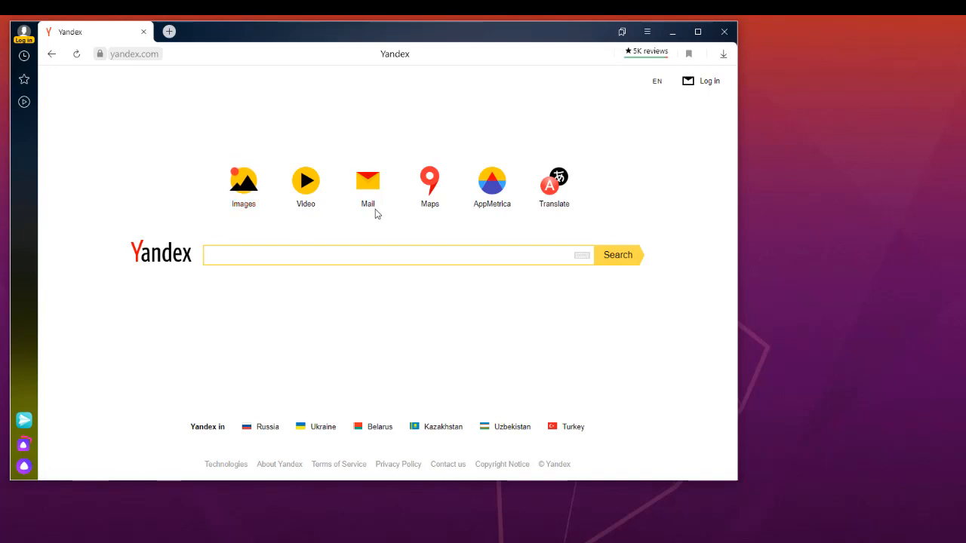
mouse_move(392, 248)
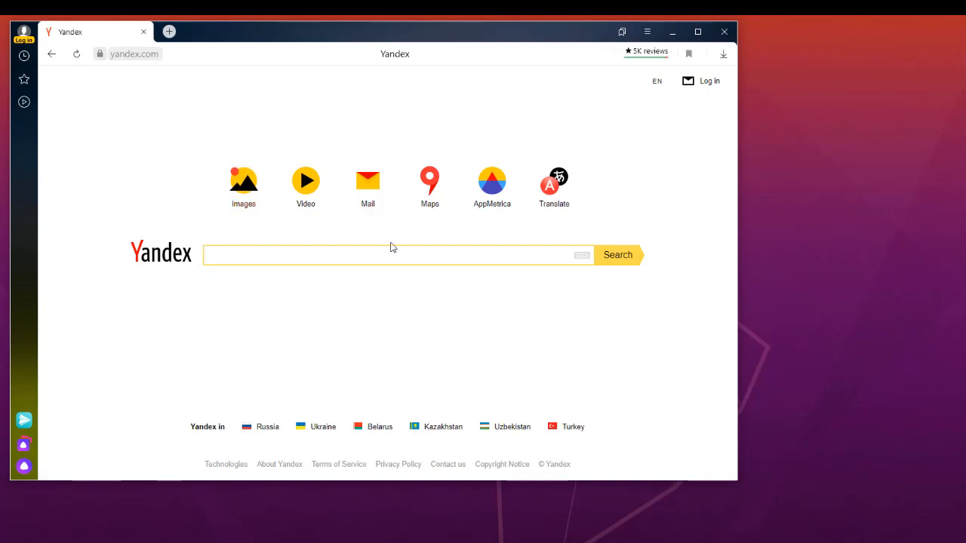
mouse_move(391, 239)
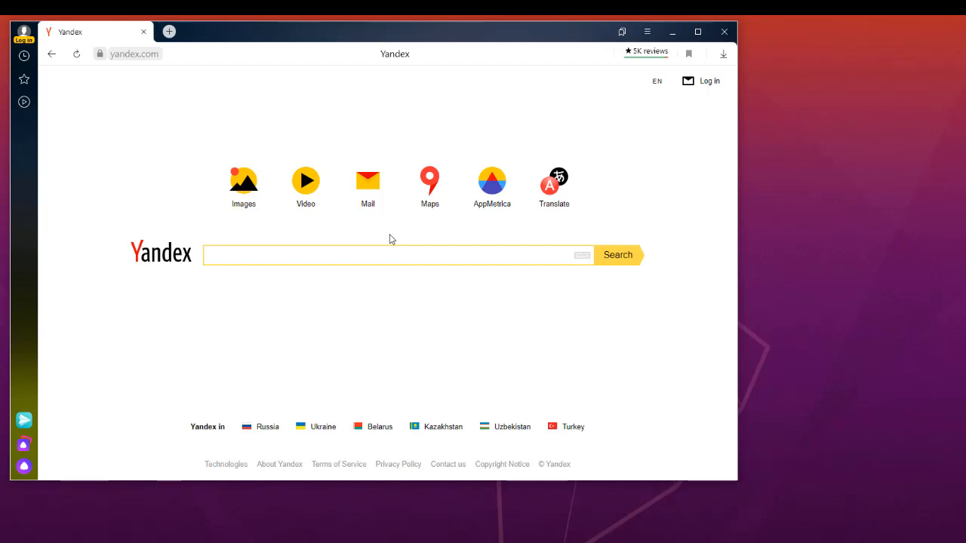
mouse_move(404, 229)
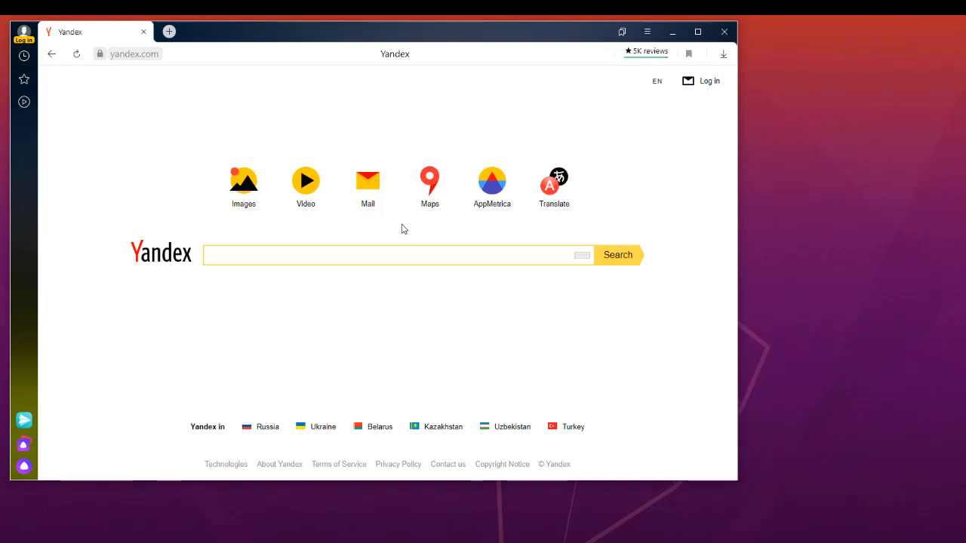
- Close the Add-ons tab, leaving only the yandex.com homepage tab
click(399, 255)
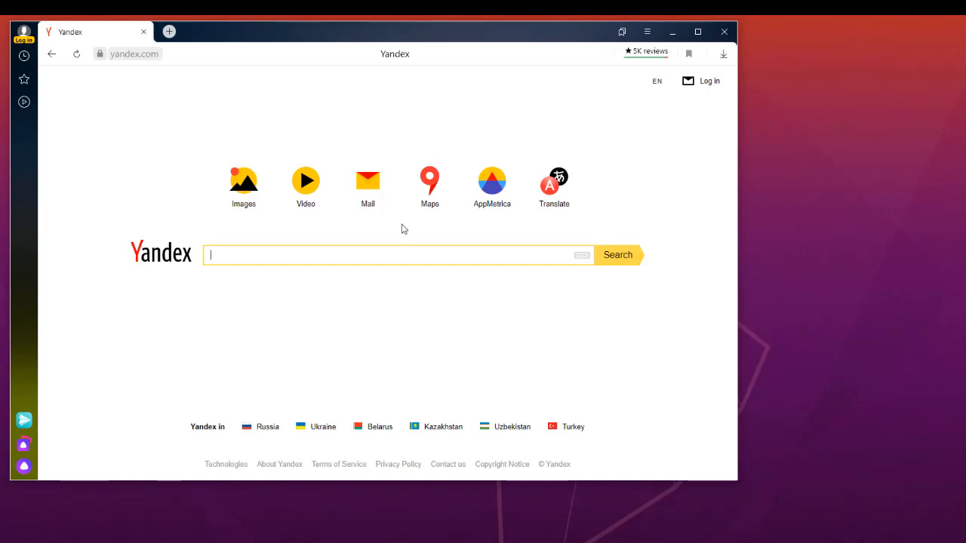
mouse_move(211, 278)
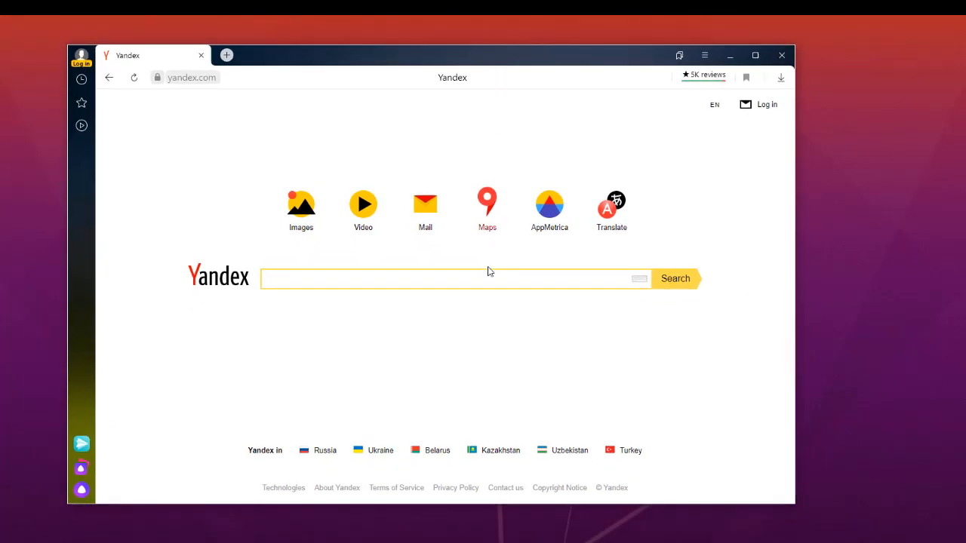
mouse_move(496, 352)
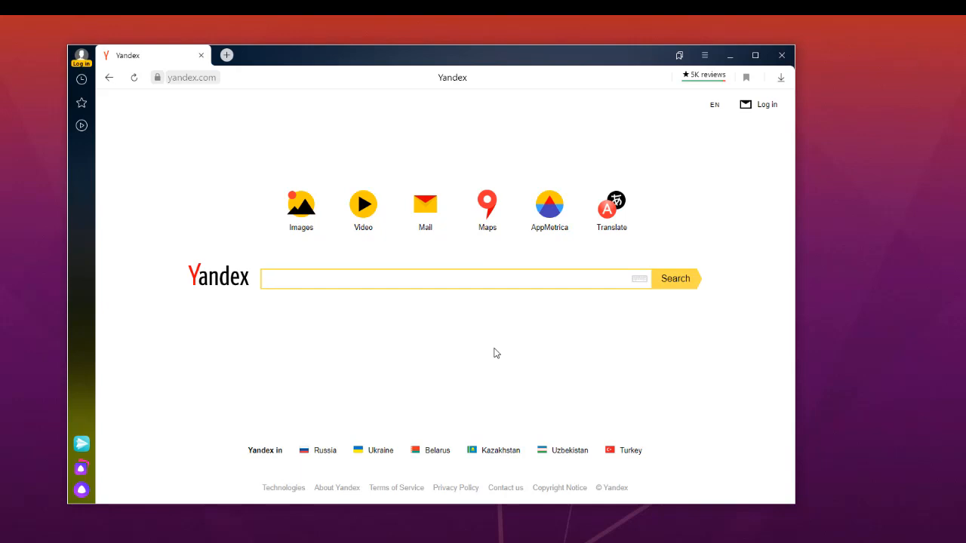
mouse_move(311, 477)
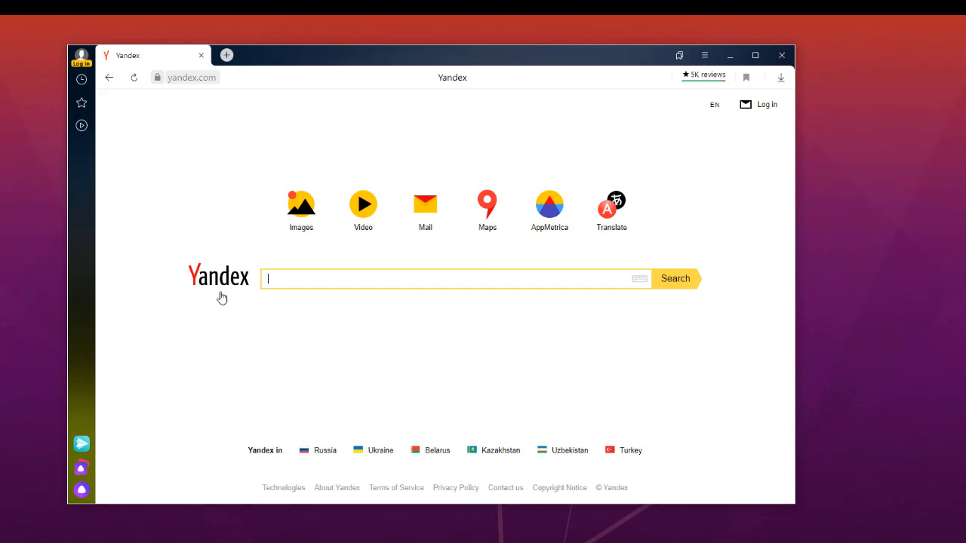
mouse_move(273, 369)
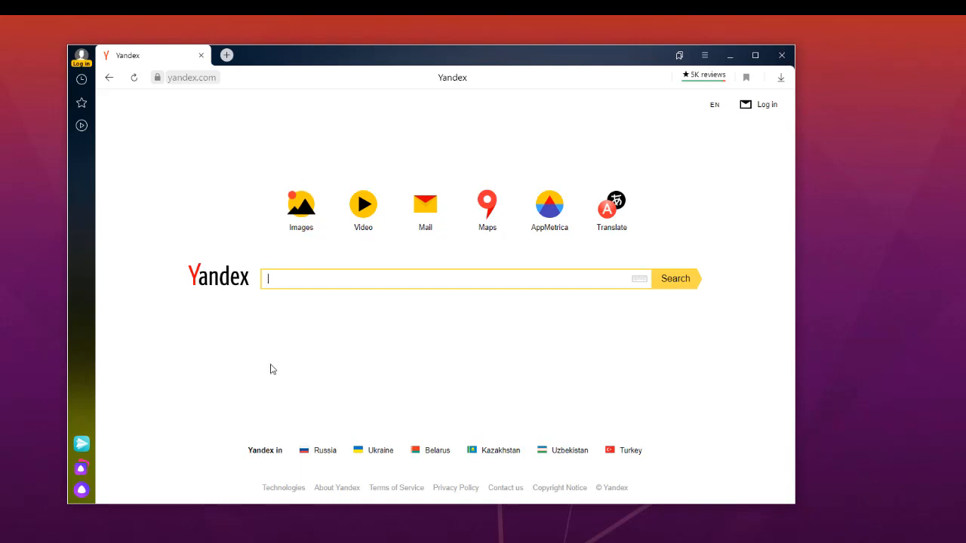
mouse_move(188, 301)
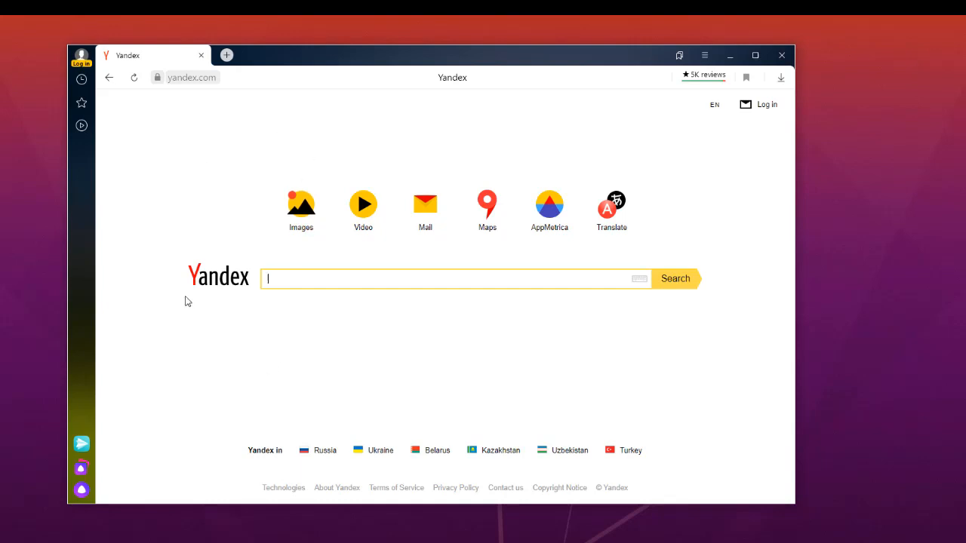
mouse_move(284, 302)
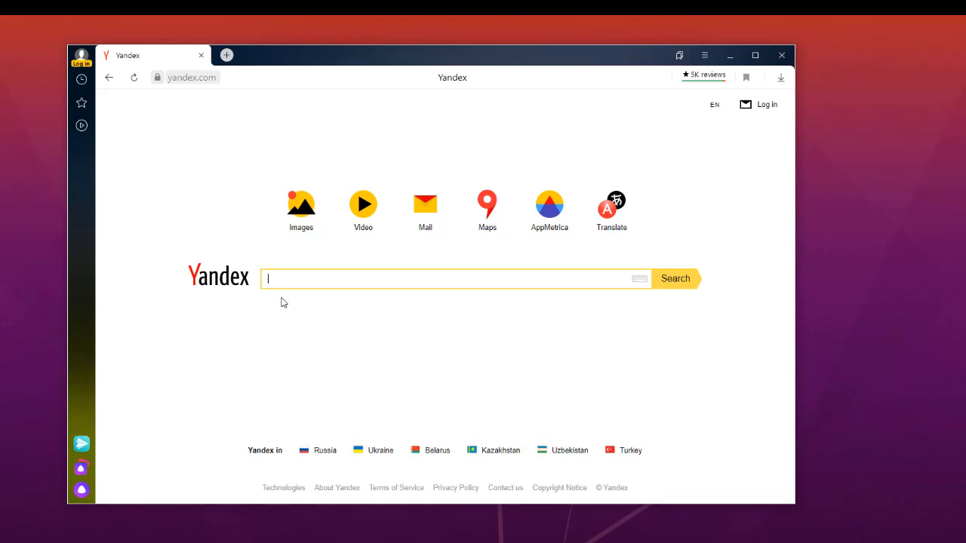